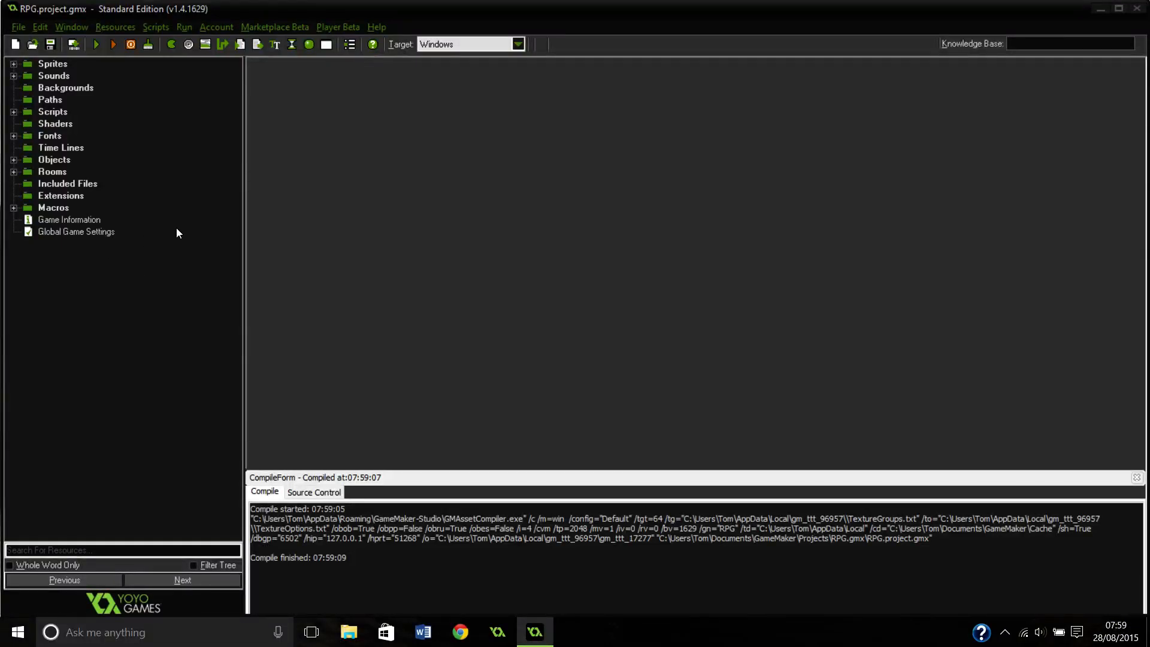
pyautogui.moveTo(243, 252)
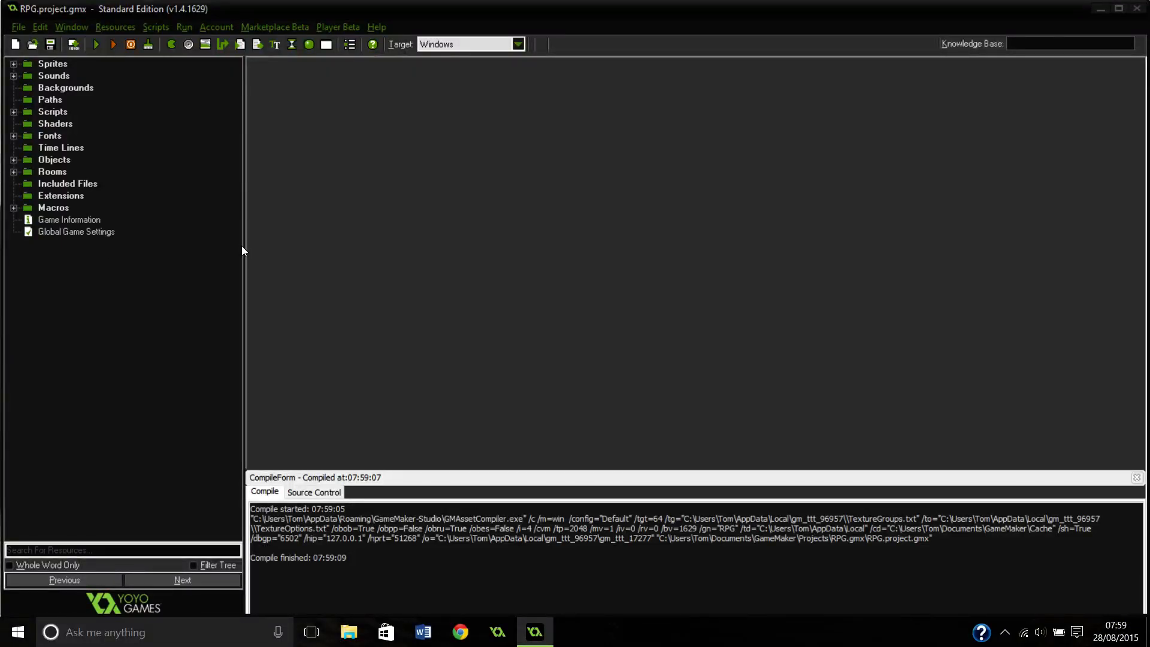
pyautogui.moveTo(685, 463)
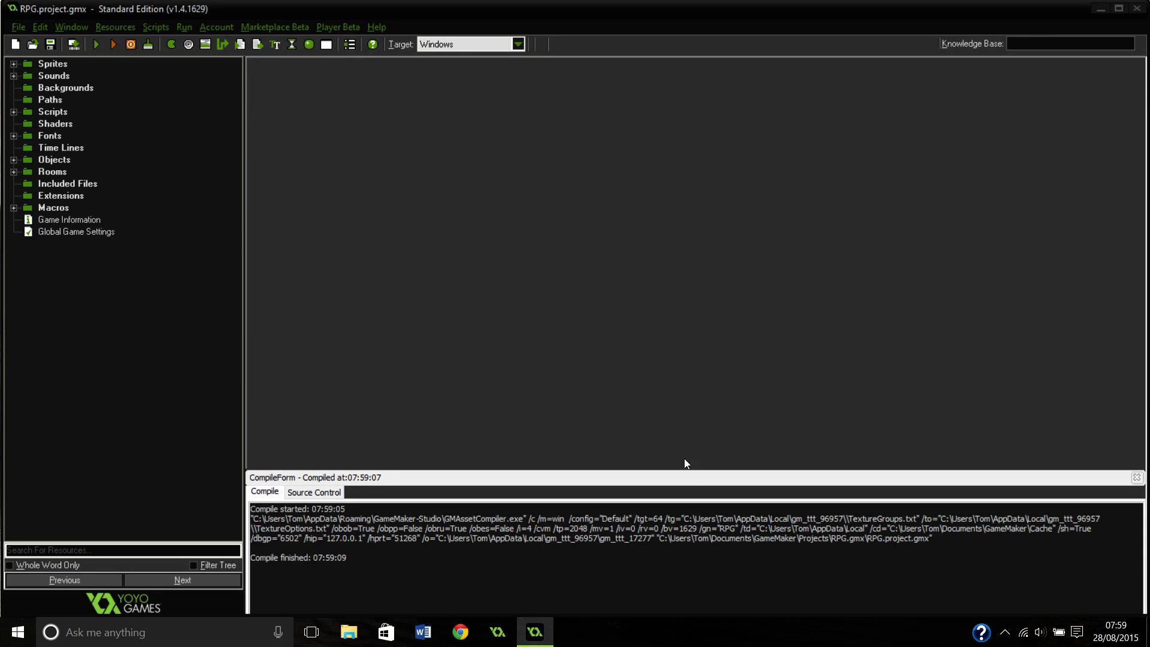
pyautogui.moveTo(720, 485)
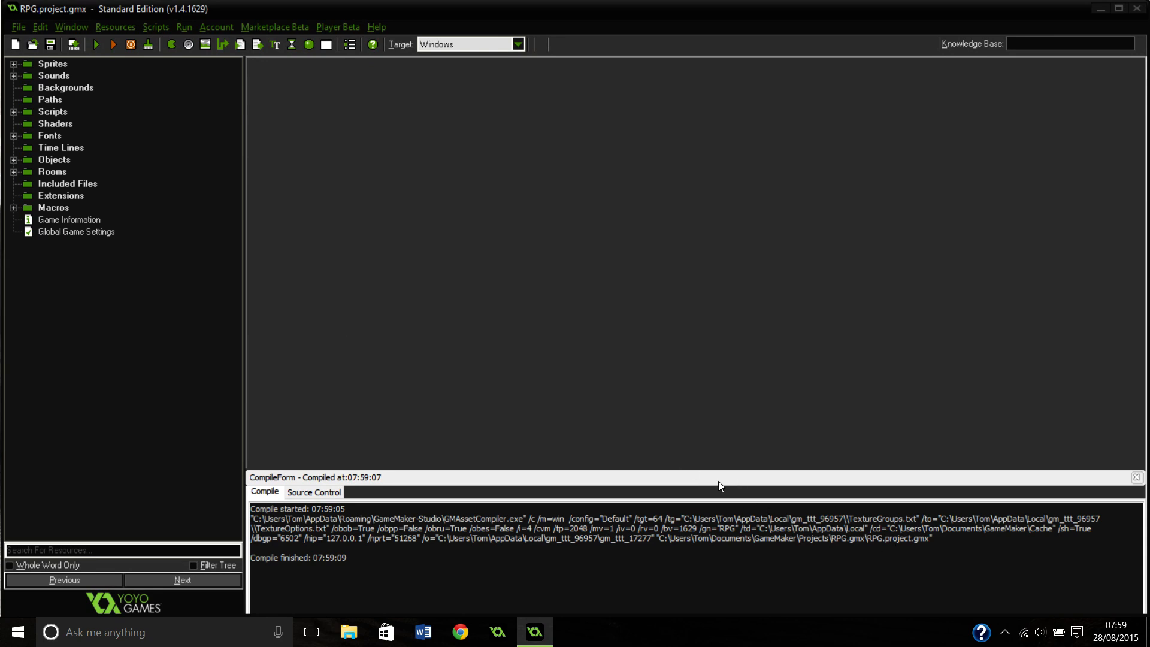
pyautogui.moveTo(354, 385)
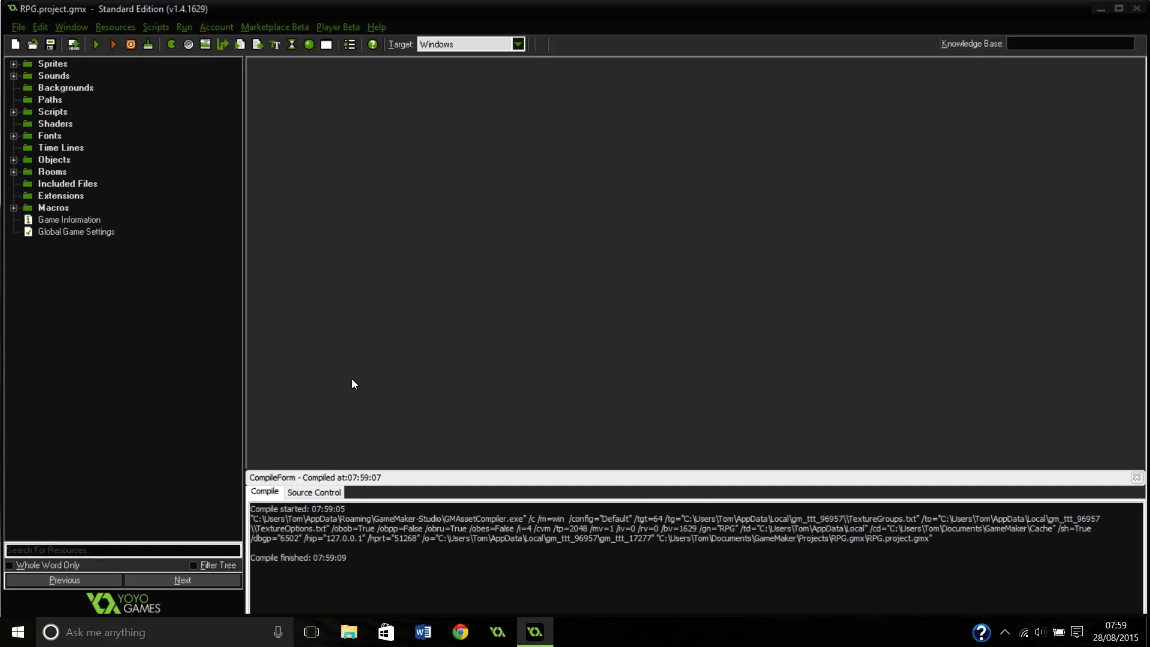
pyautogui.moveTo(241, 315)
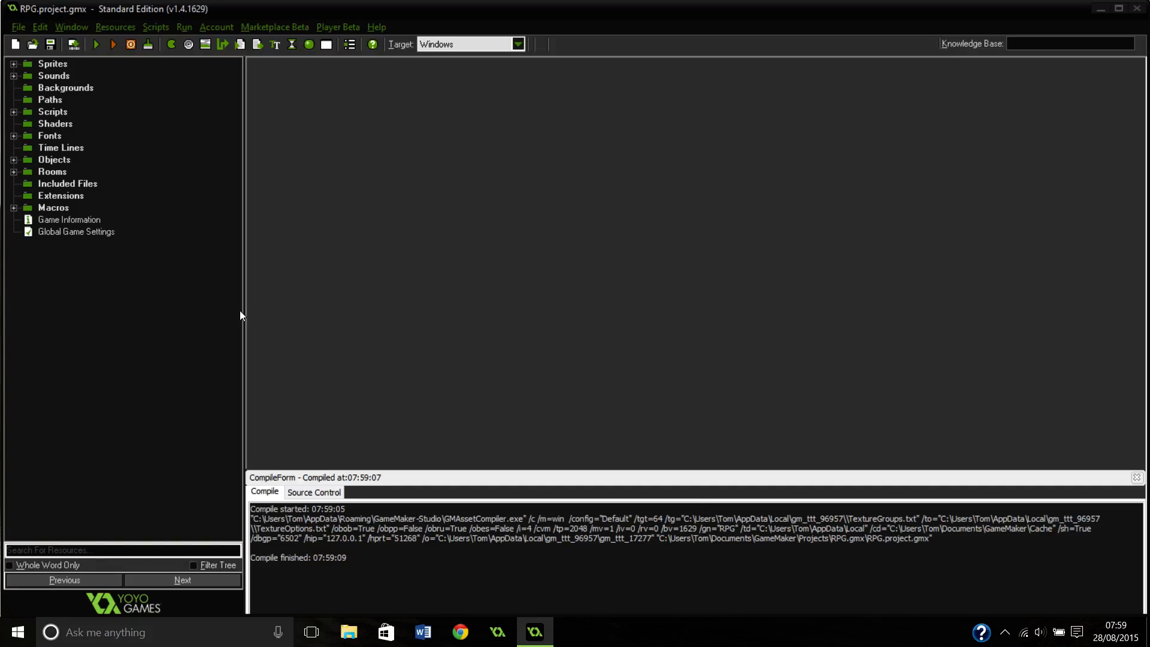
pyautogui.moveTo(244, 306)
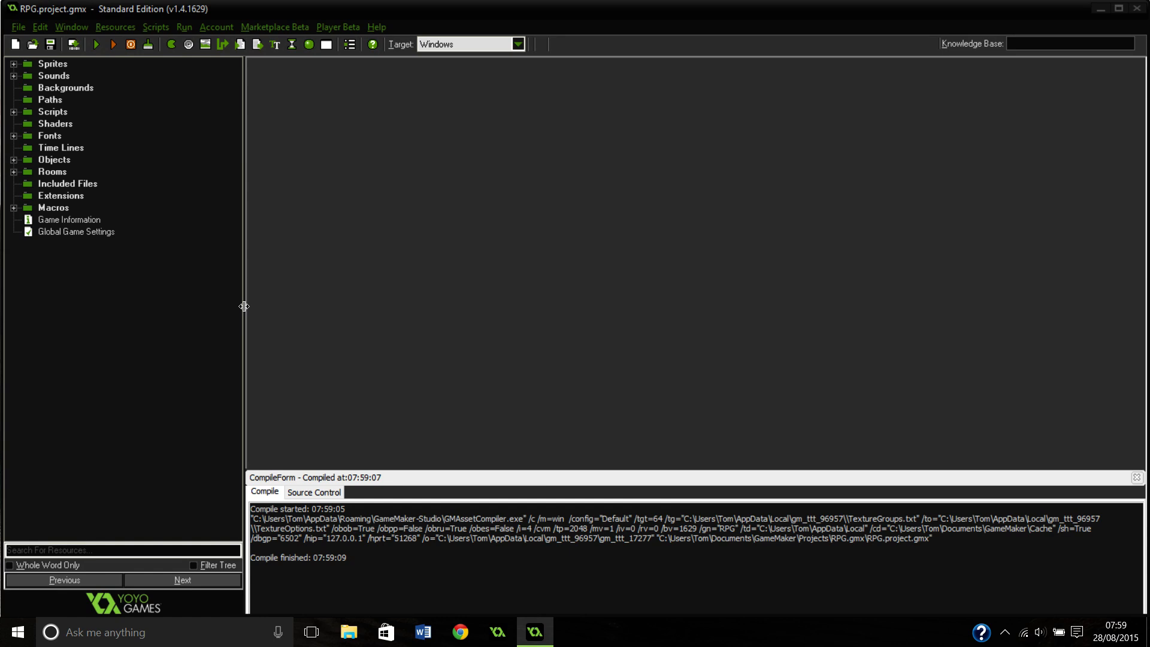
pyautogui.moveTo(179, 136)
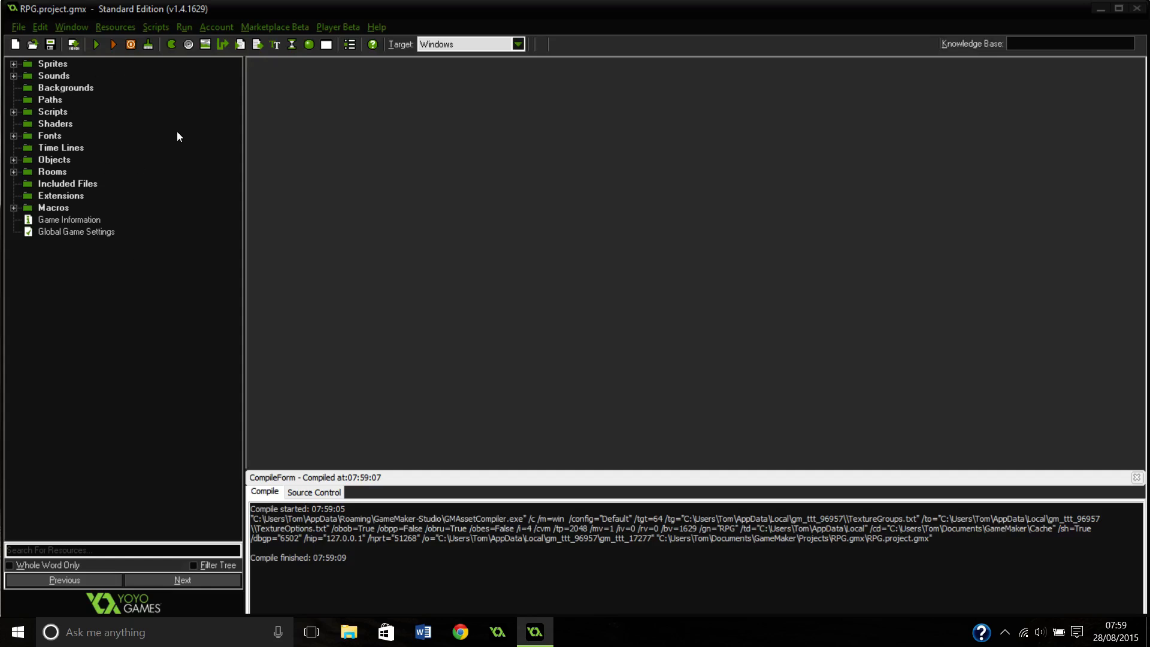
pyautogui.moveTo(382, 143)
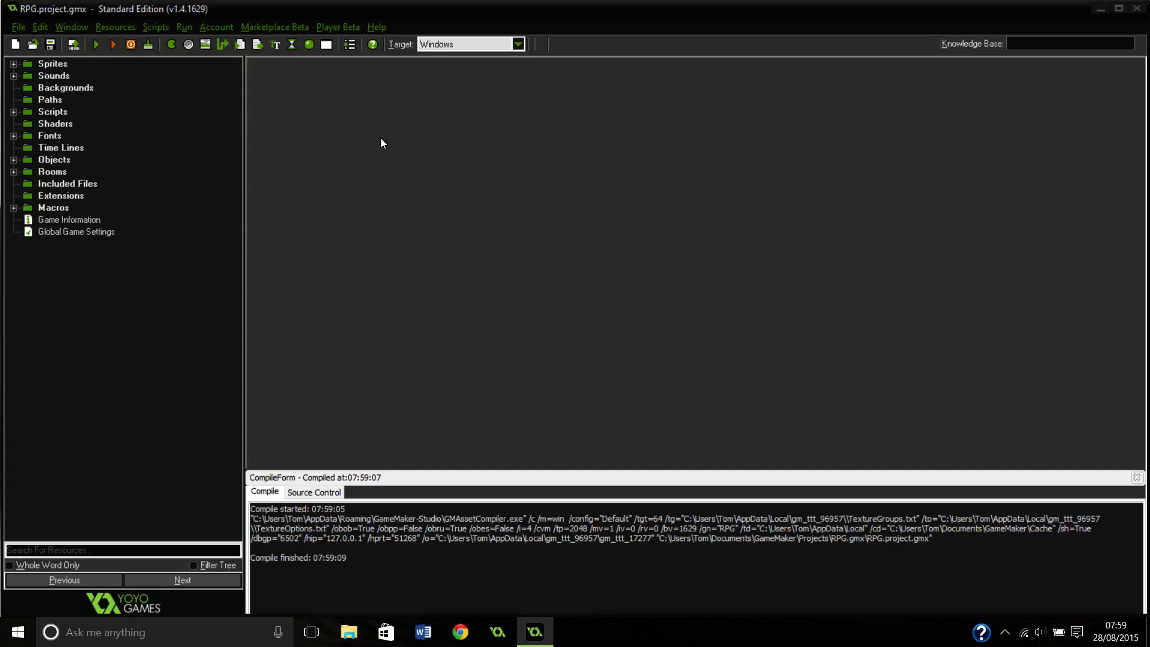
pyautogui.moveTo(243, 231)
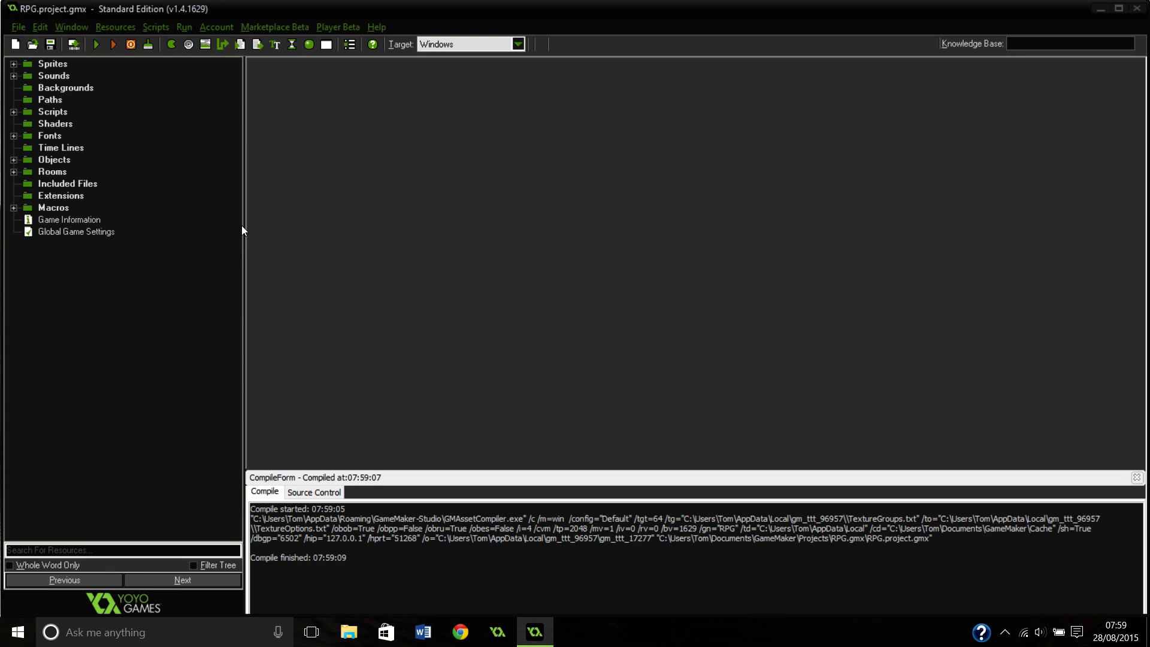
pyautogui.moveTo(166, 107)
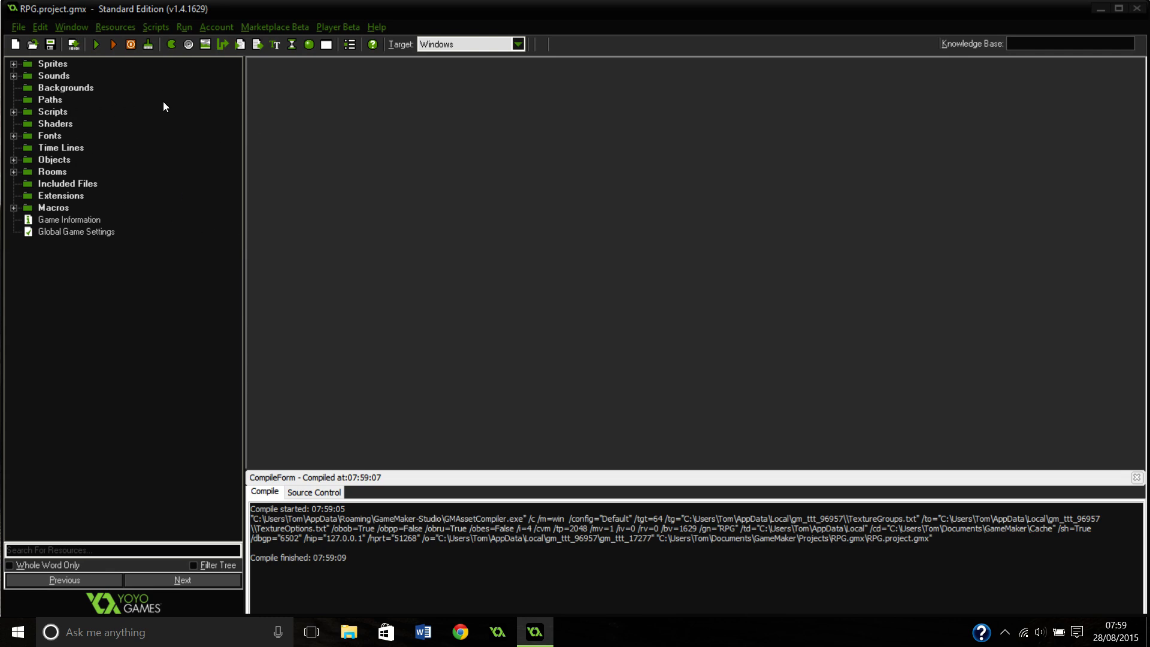
pyautogui.moveTo(352, 298)
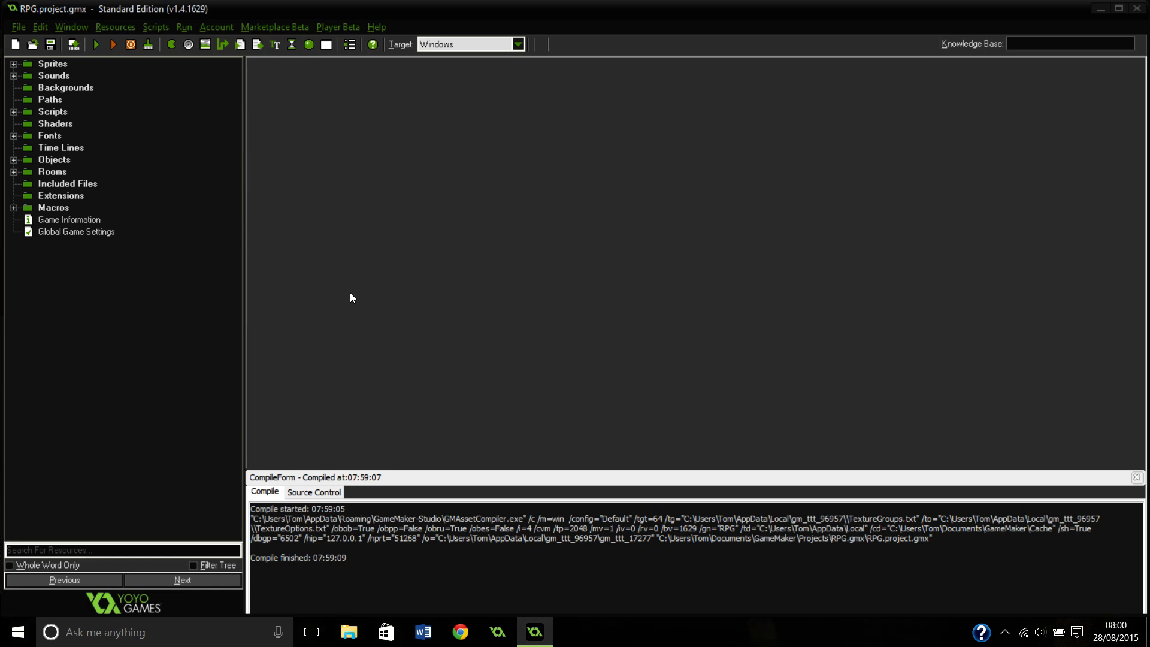
pyautogui.moveTo(515, 319)
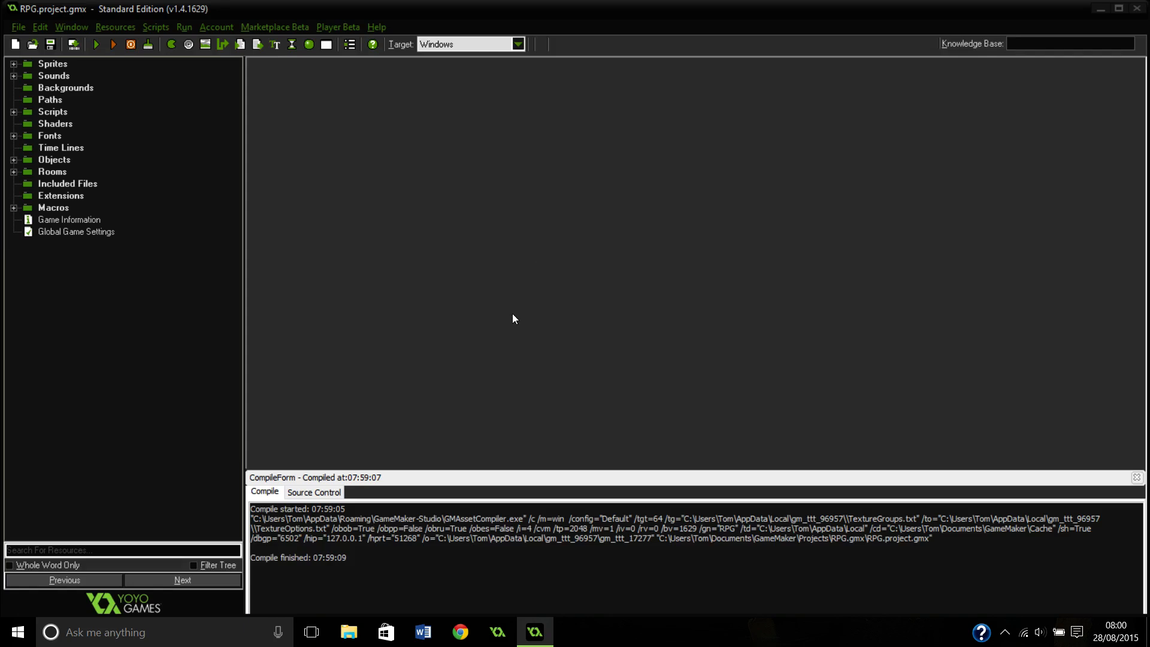
pyautogui.moveTo(5, 106)
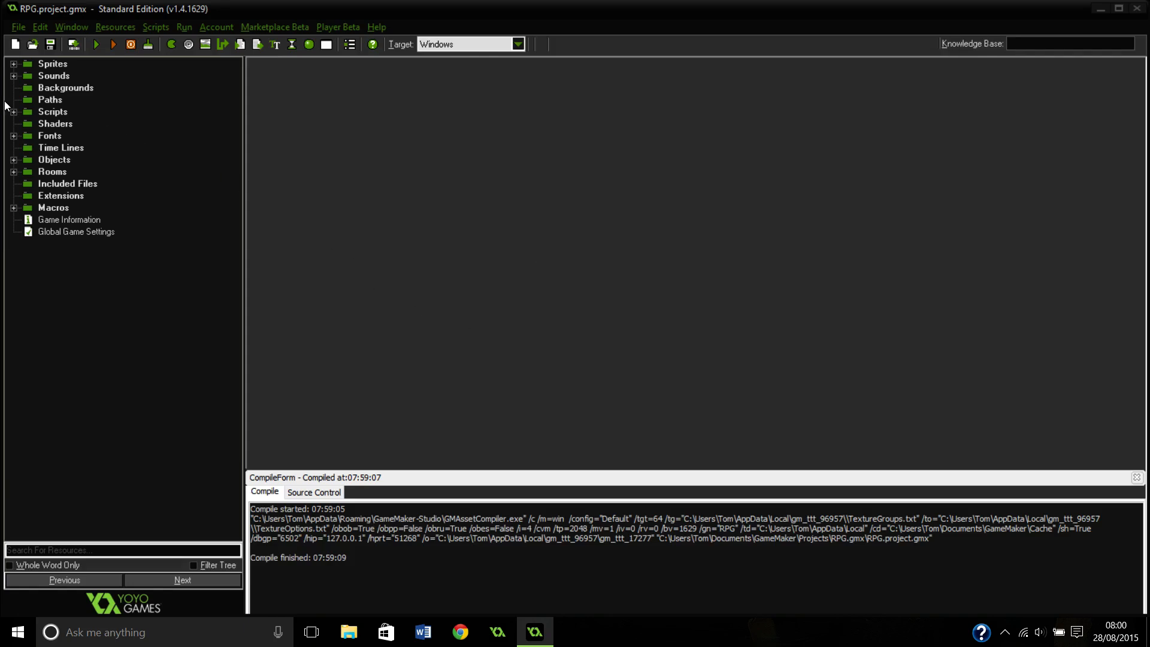
pyautogui.moveTo(14, 71)
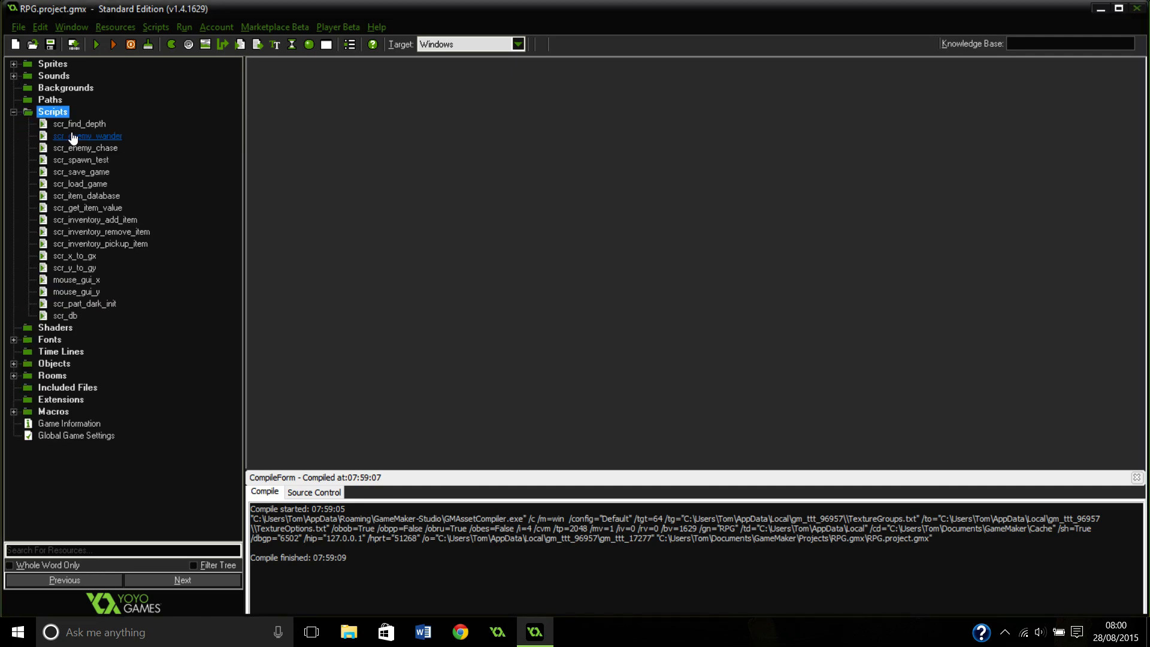
pyautogui.moveTo(72, 256)
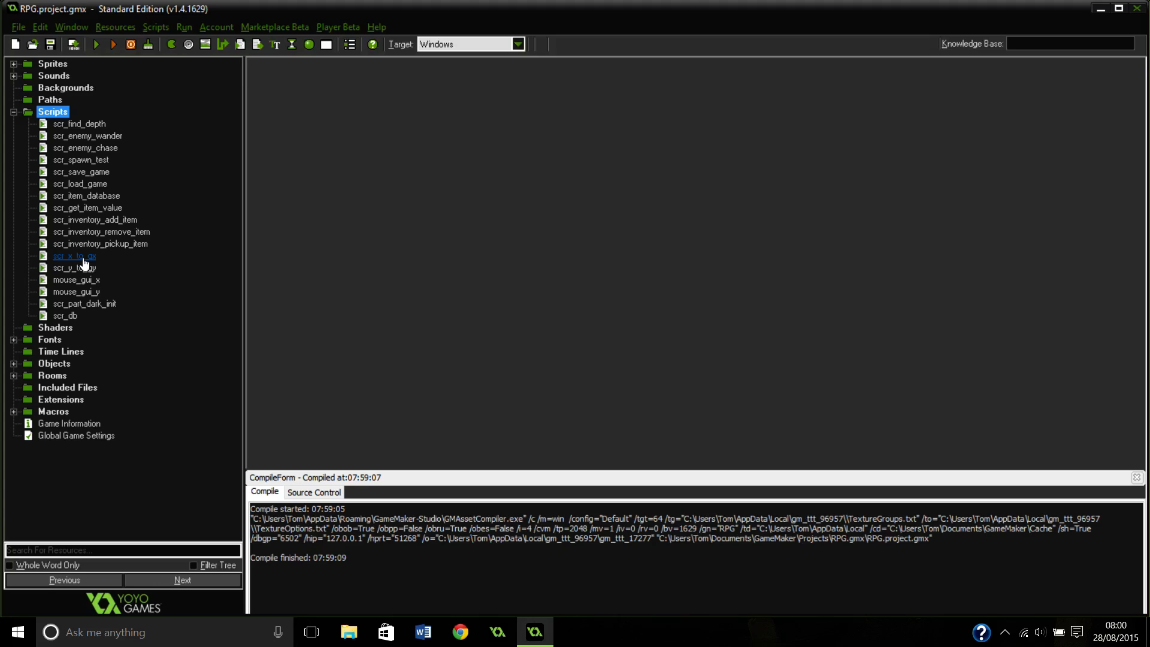
# Read scr_x_to_gx's return statement, close the script, and expand the Objects folder
pyautogui.doubleClick(69, 255)
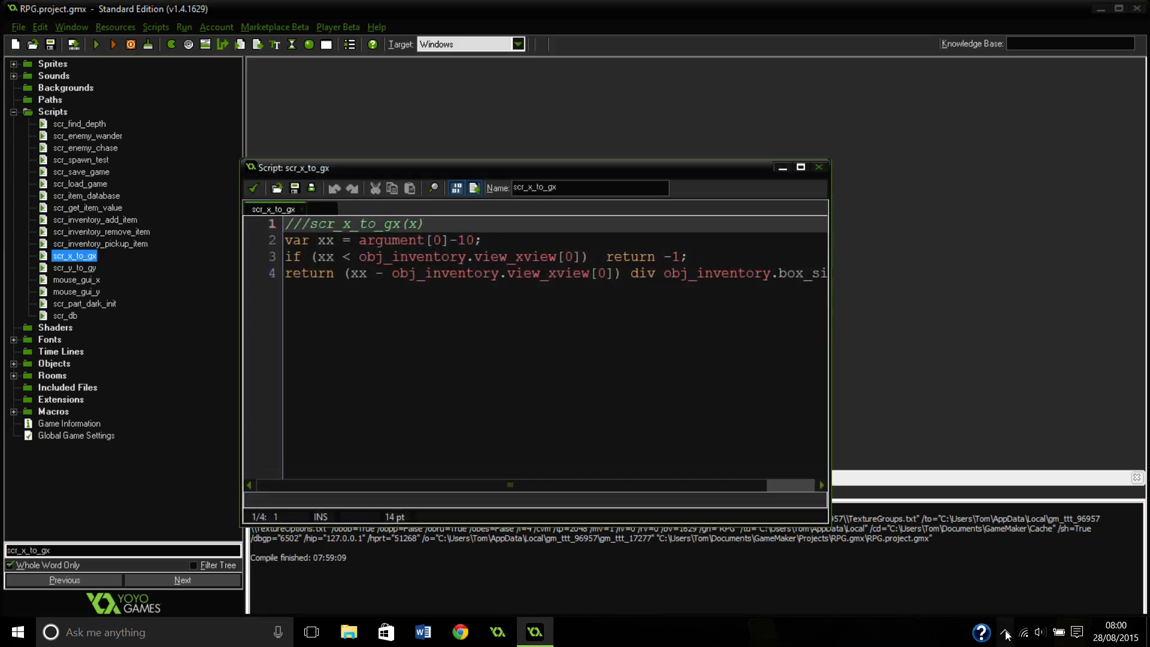
pyautogui.click(534, 274)
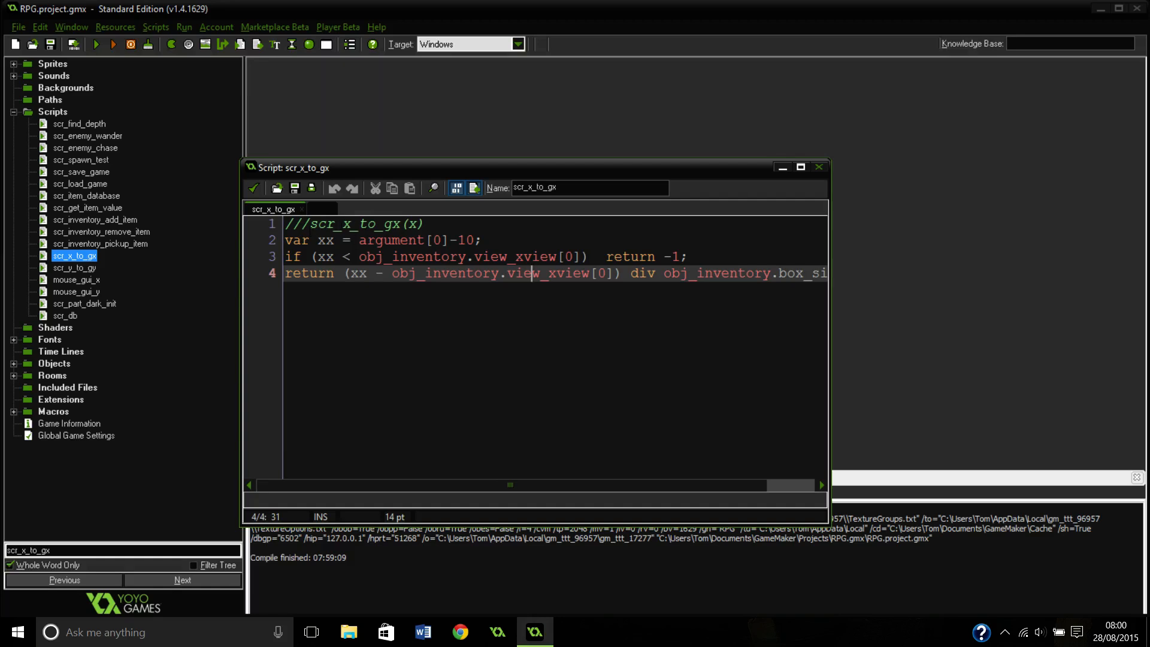
pyautogui.moveTo(299, 174)
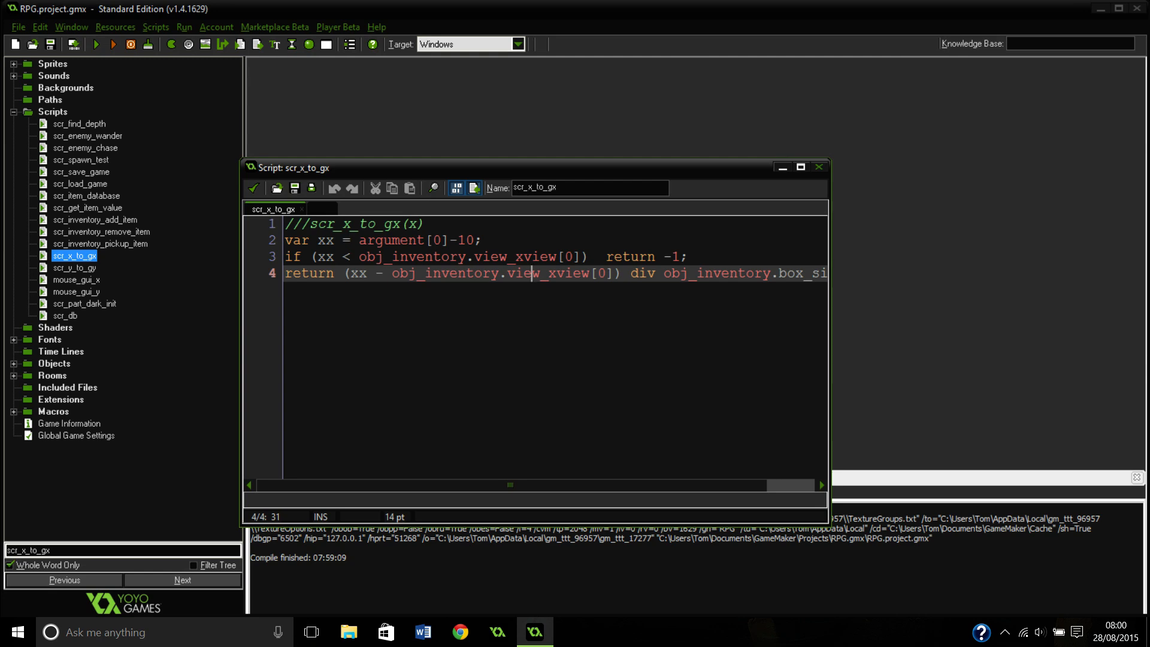
pyautogui.moveTo(357, 201)
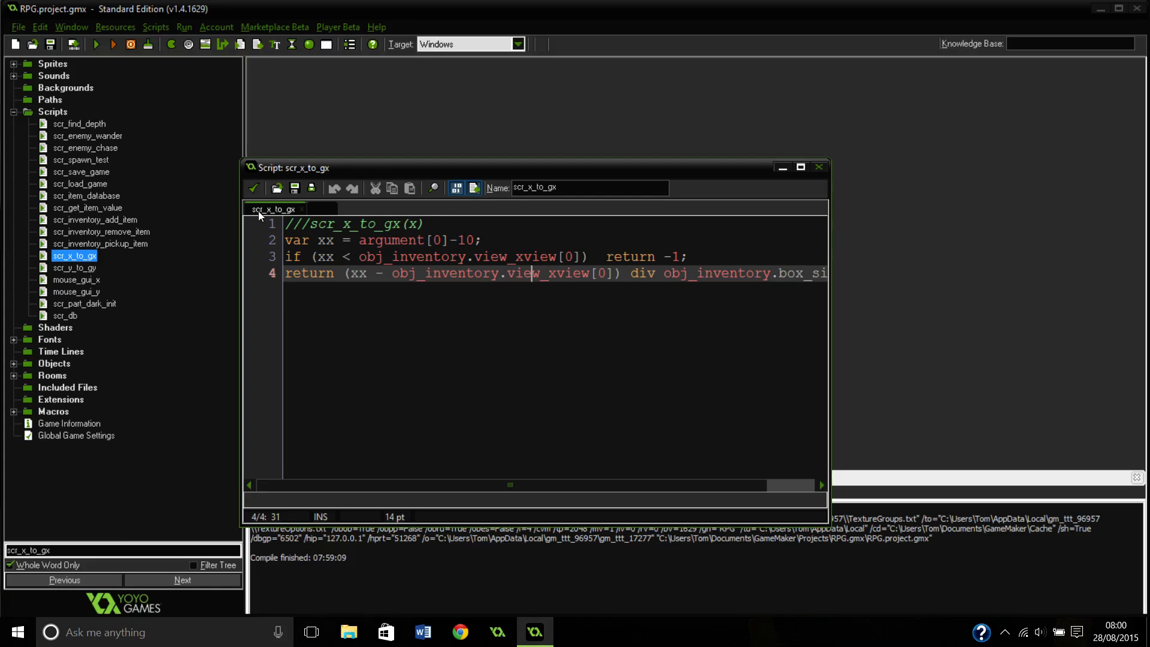
pyautogui.click(818, 167)
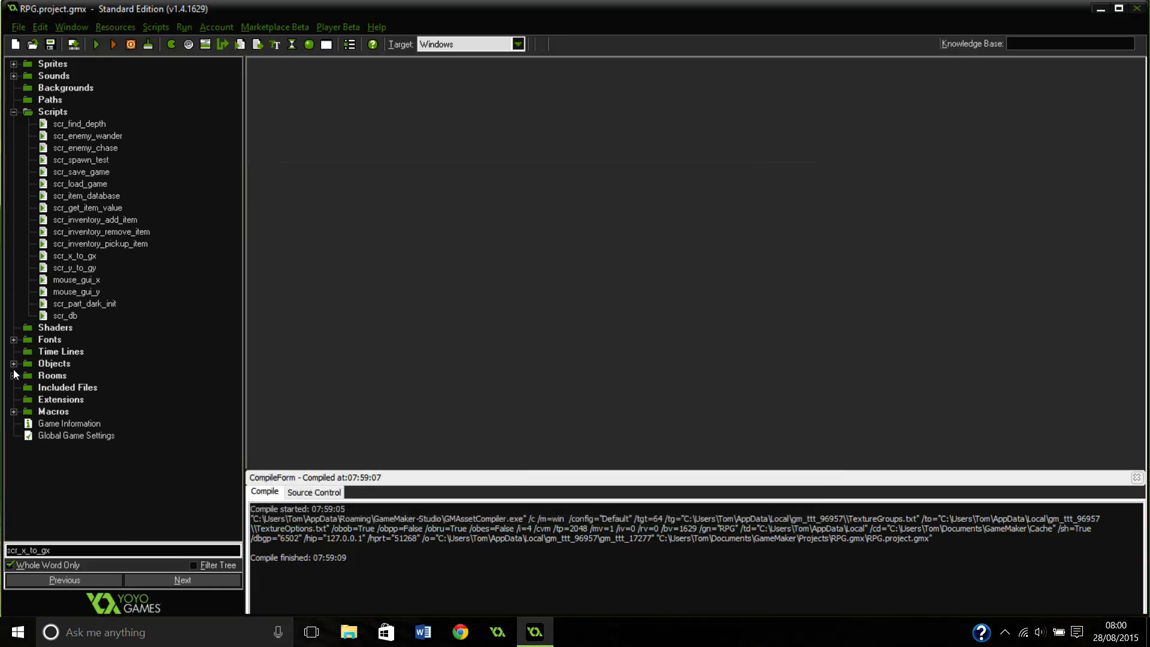
pyautogui.click(13, 363)
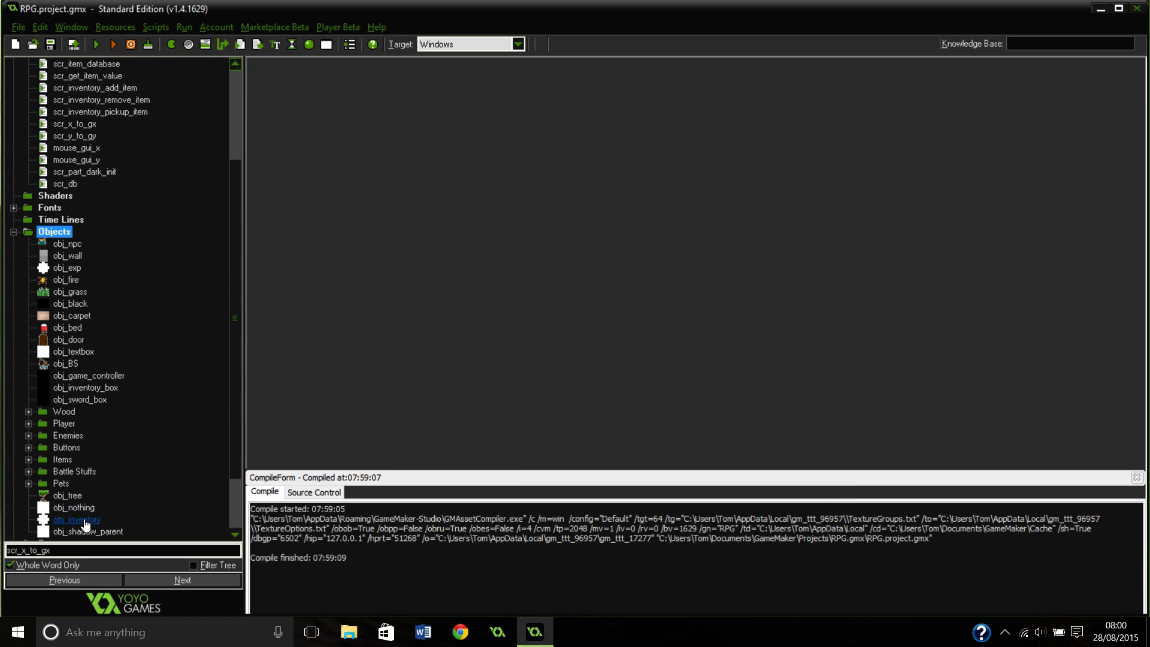
# Open obj_inventory's Draw GUI event and review its 'Draw the inventory' code action
pyautogui.doubleClick(77, 519)
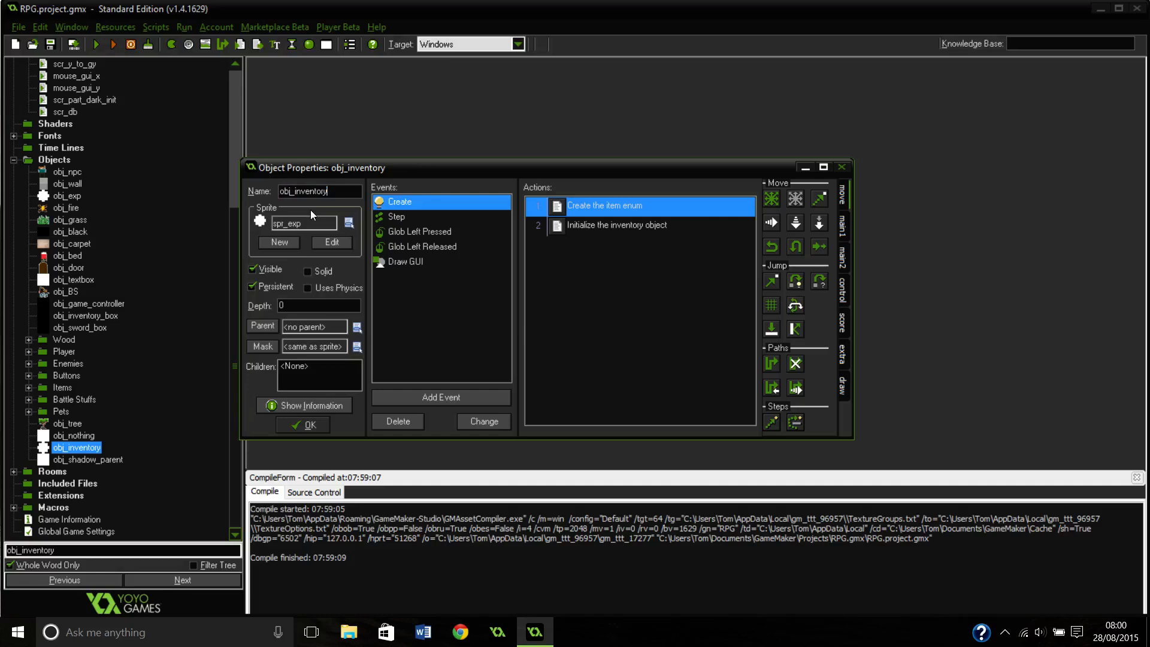
pyautogui.moveTo(348, 204)
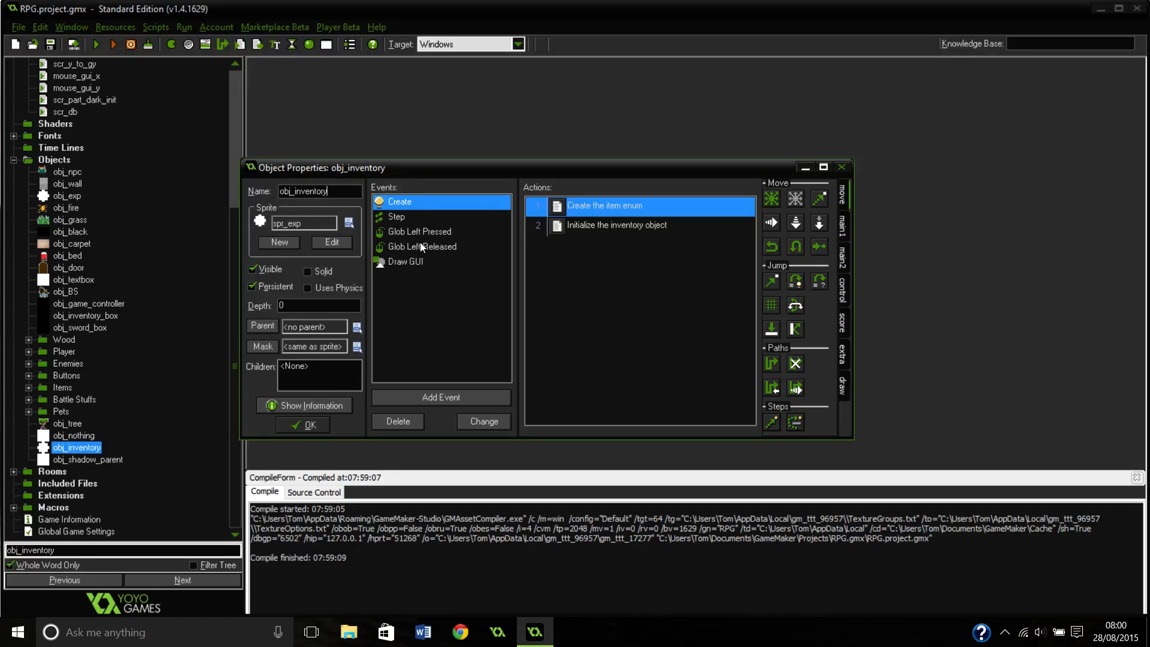
pyautogui.click(406, 261)
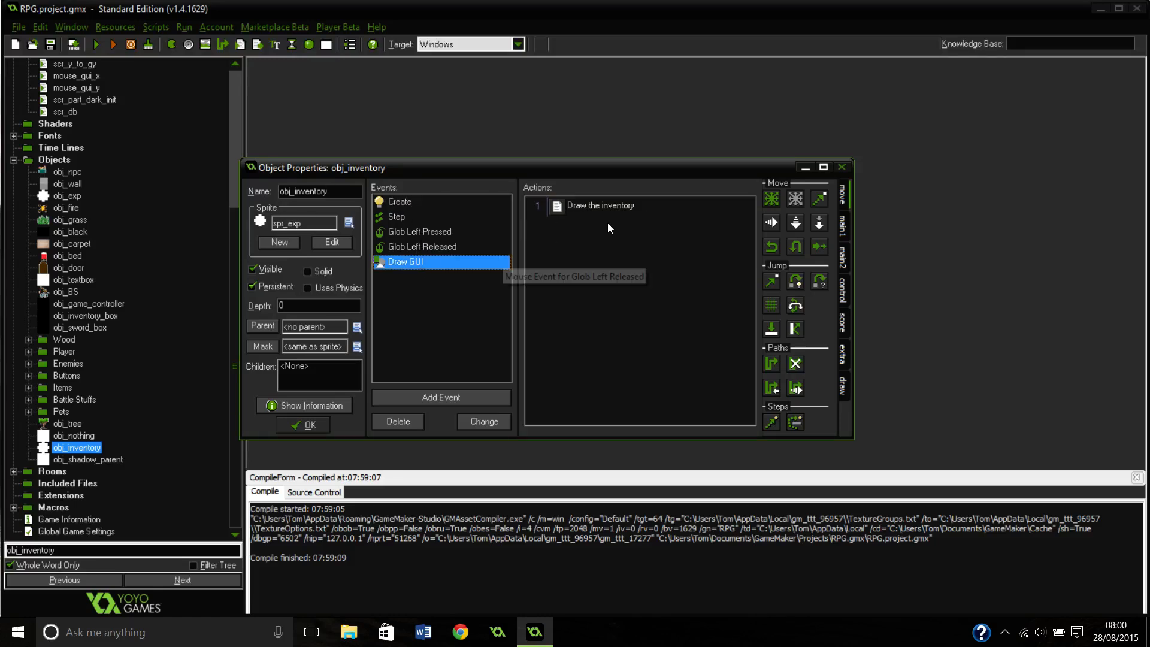
pyautogui.doubleClick(599, 205)
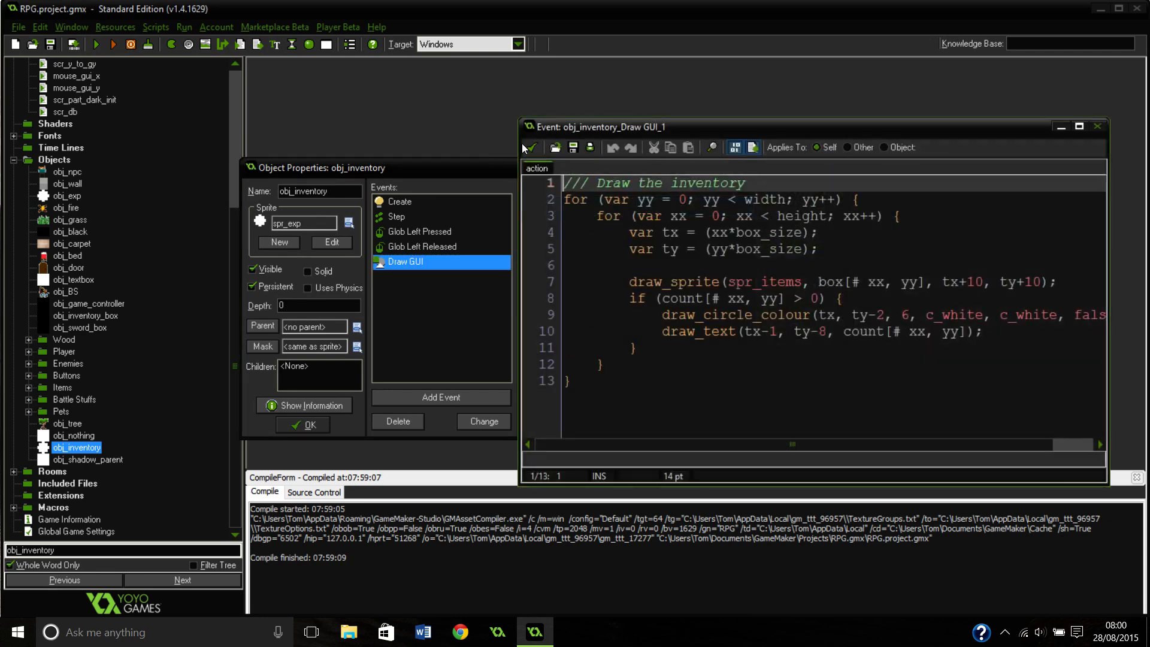
pyautogui.click(530, 148)
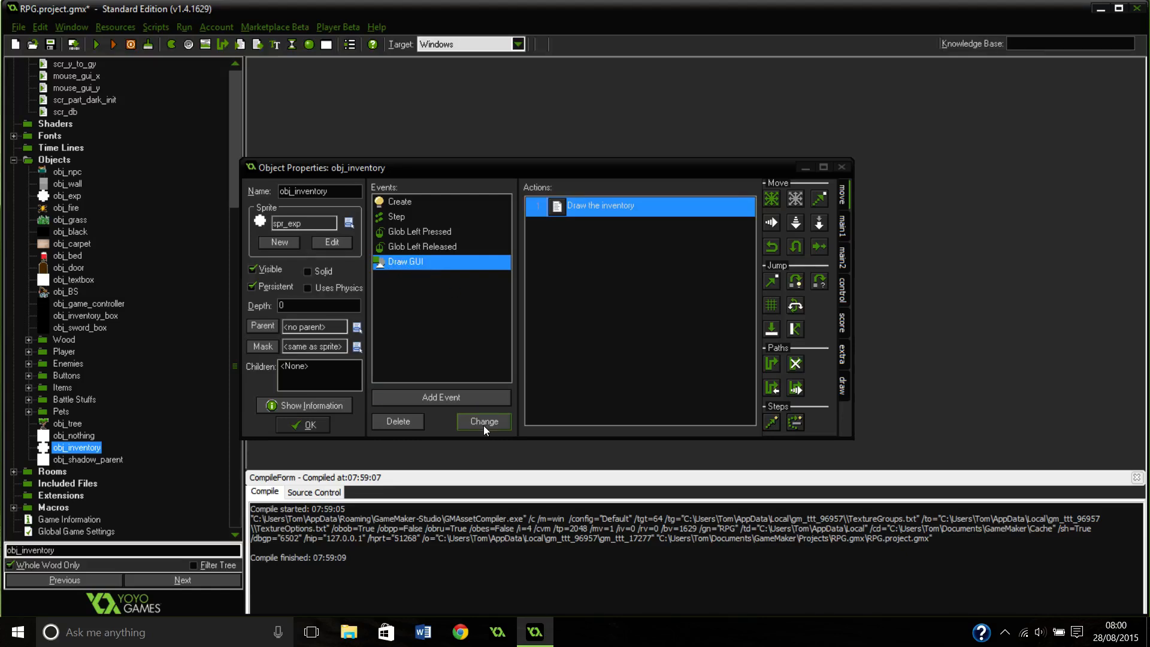
pyautogui.click(441, 397)
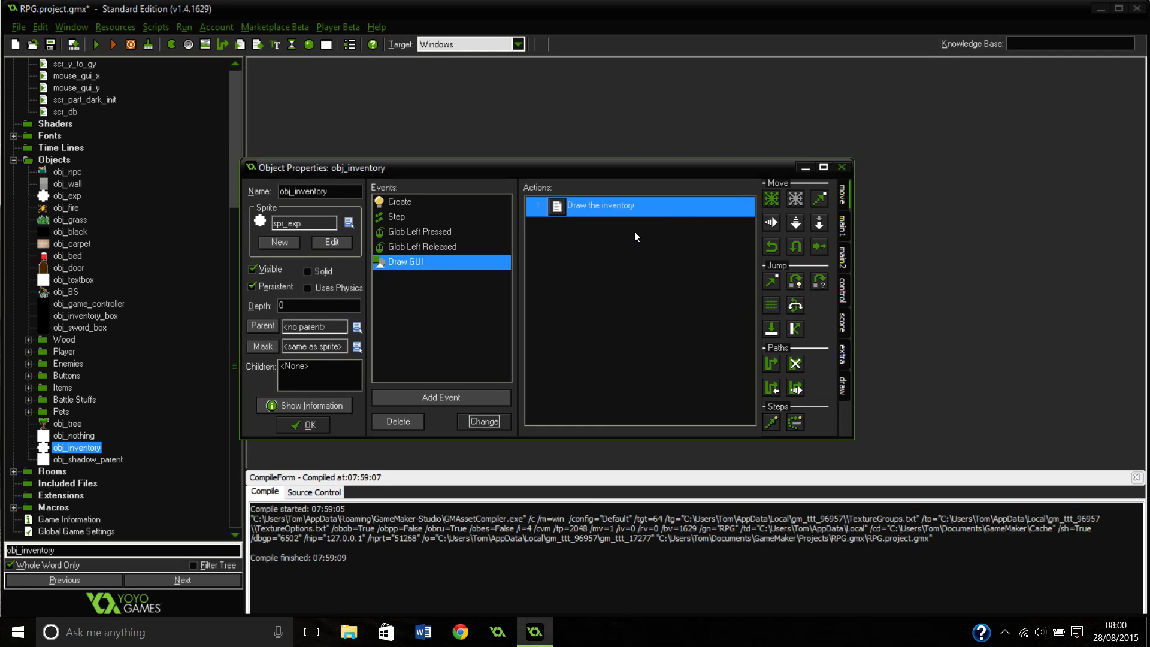
pyautogui.doubleClick(602, 206)
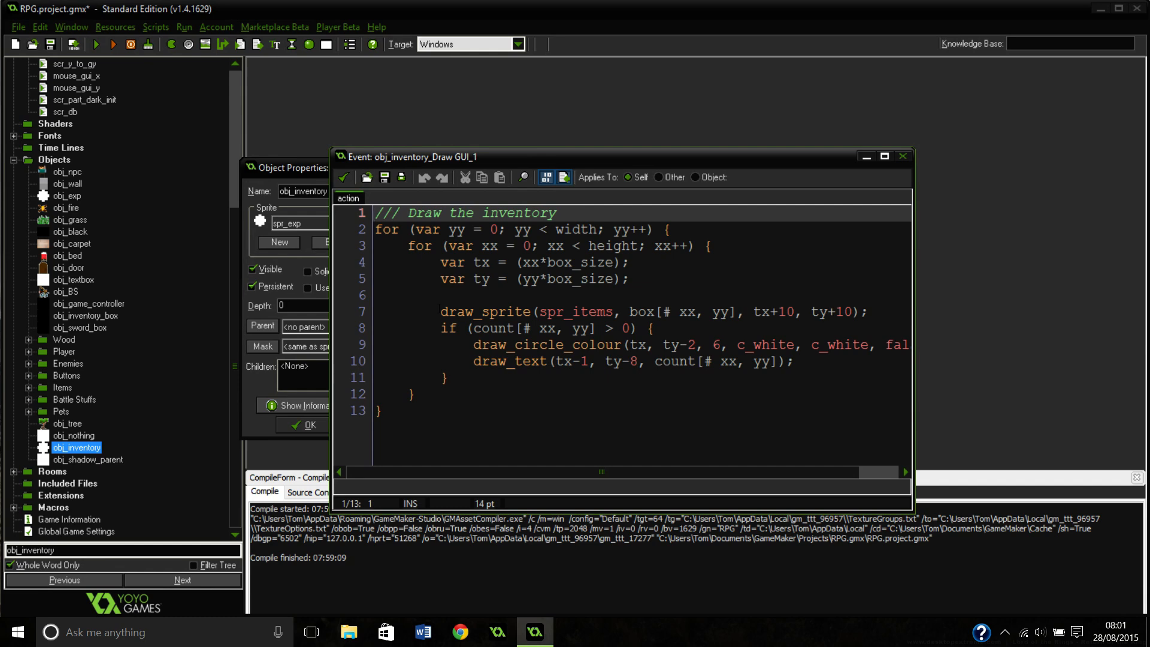
pyautogui.moveTo(596, 161)
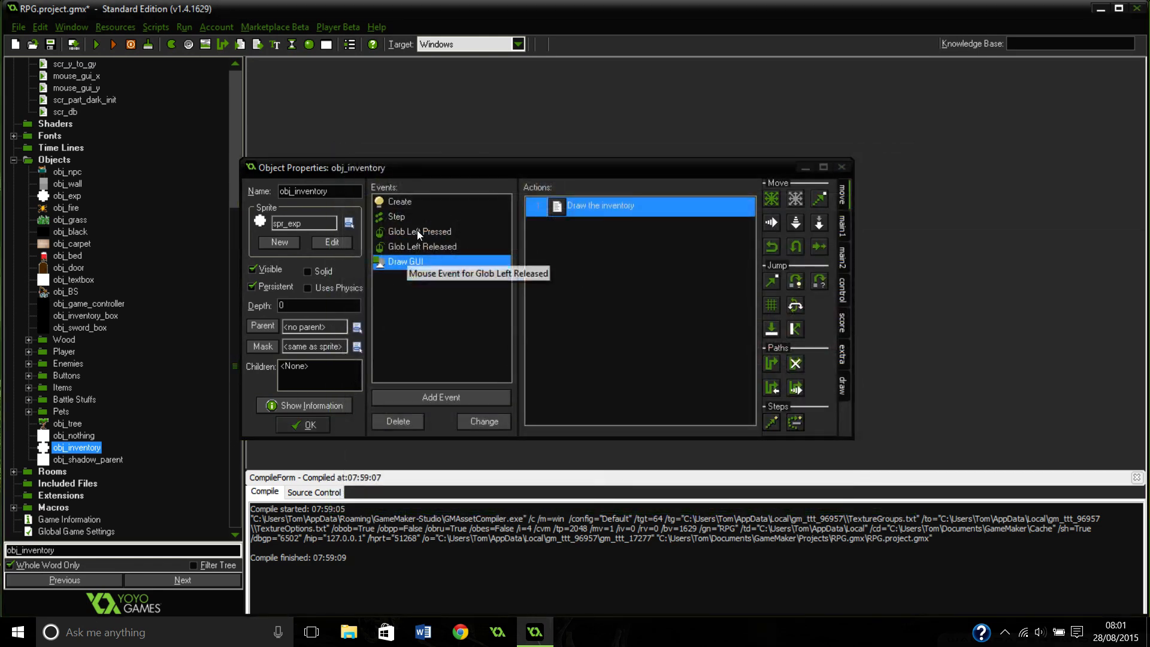
# Check the Glob Left Pressed 'Grab the item' code, then reopen the scr_x_to_gx script
pyautogui.click(419, 231)
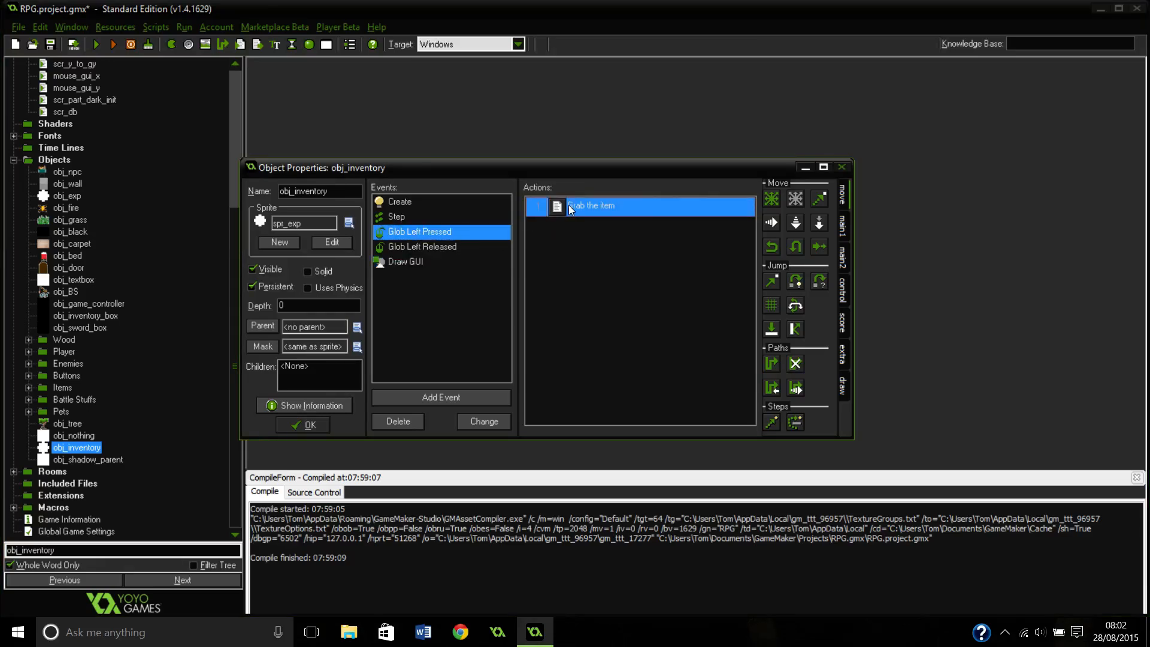
pyautogui.doubleClick(593, 205)
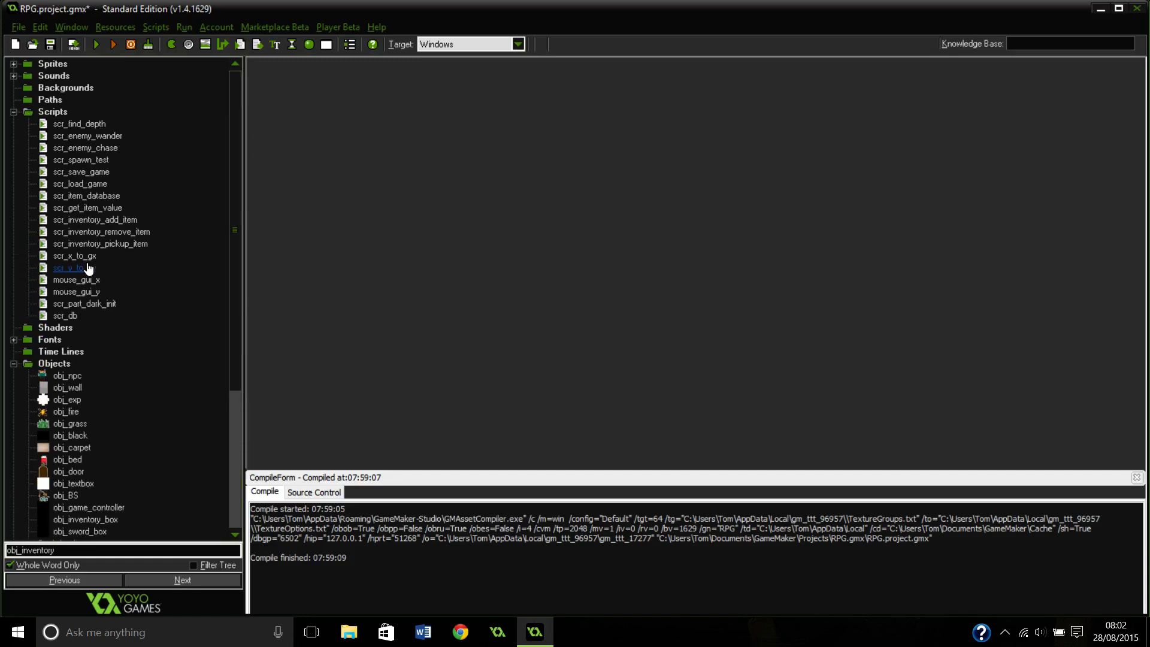
pyautogui.doubleClick(74, 256)
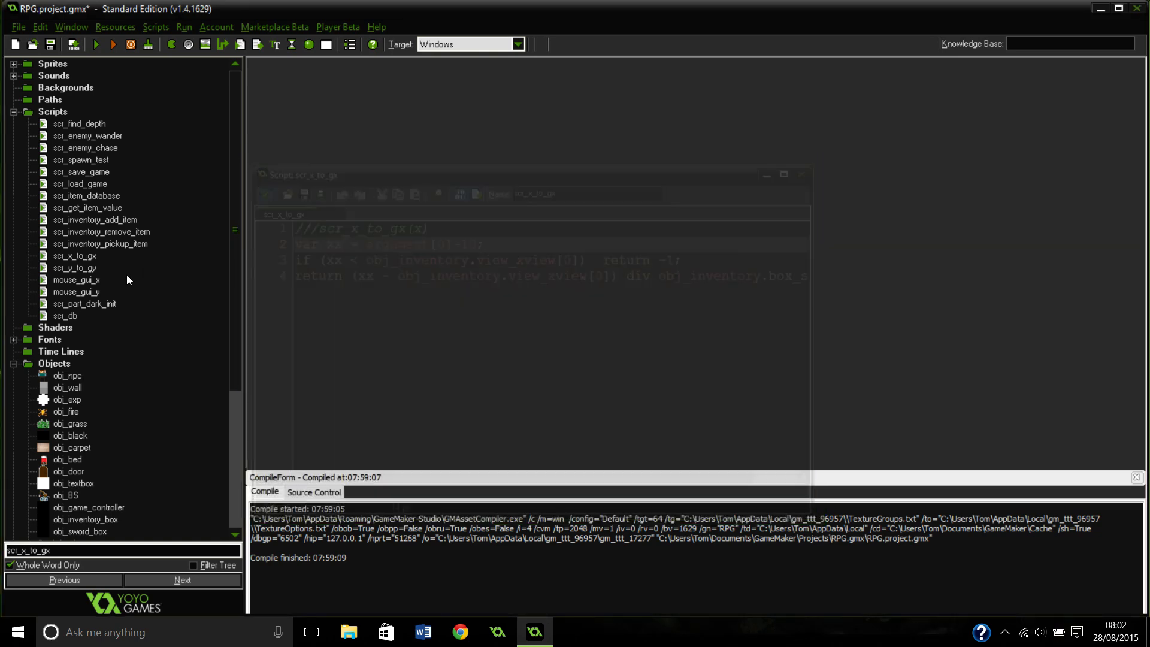
pyautogui.doubleClick(72, 268)
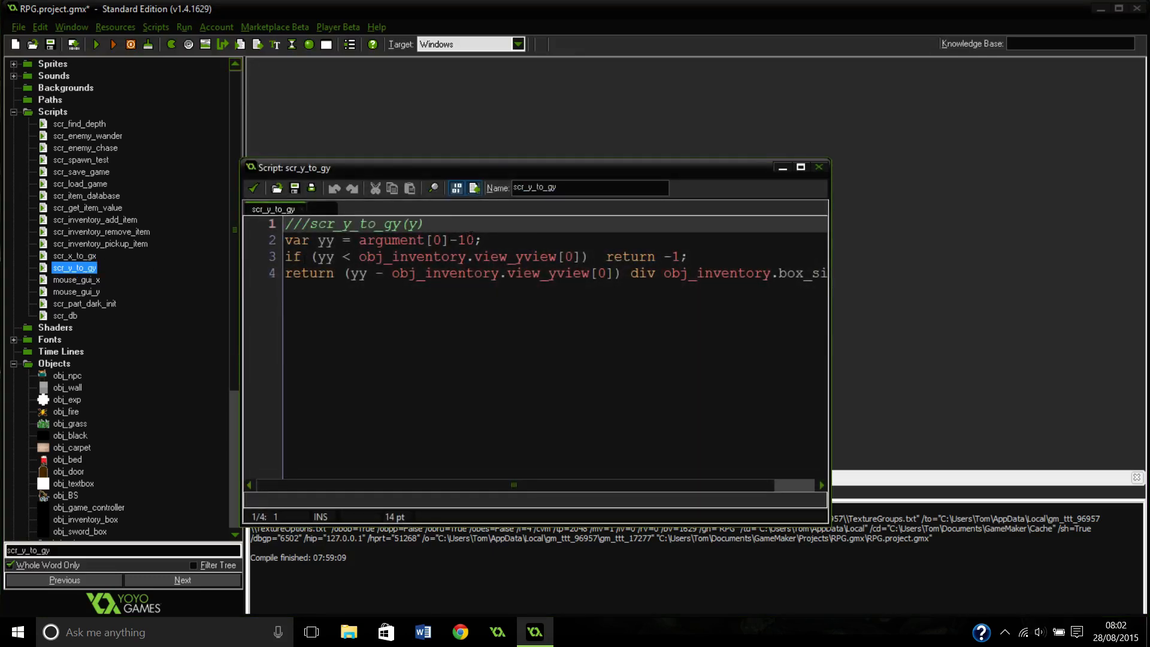
pyautogui.doubleClick(499, 256)
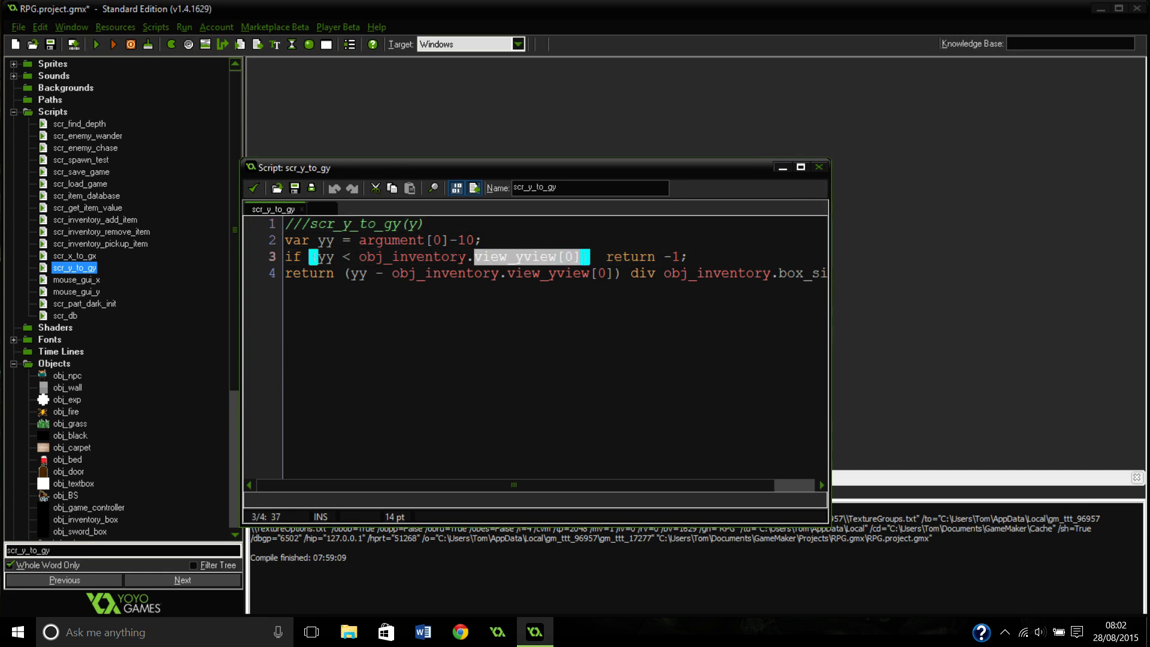
pyautogui.moveTo(511, 253)
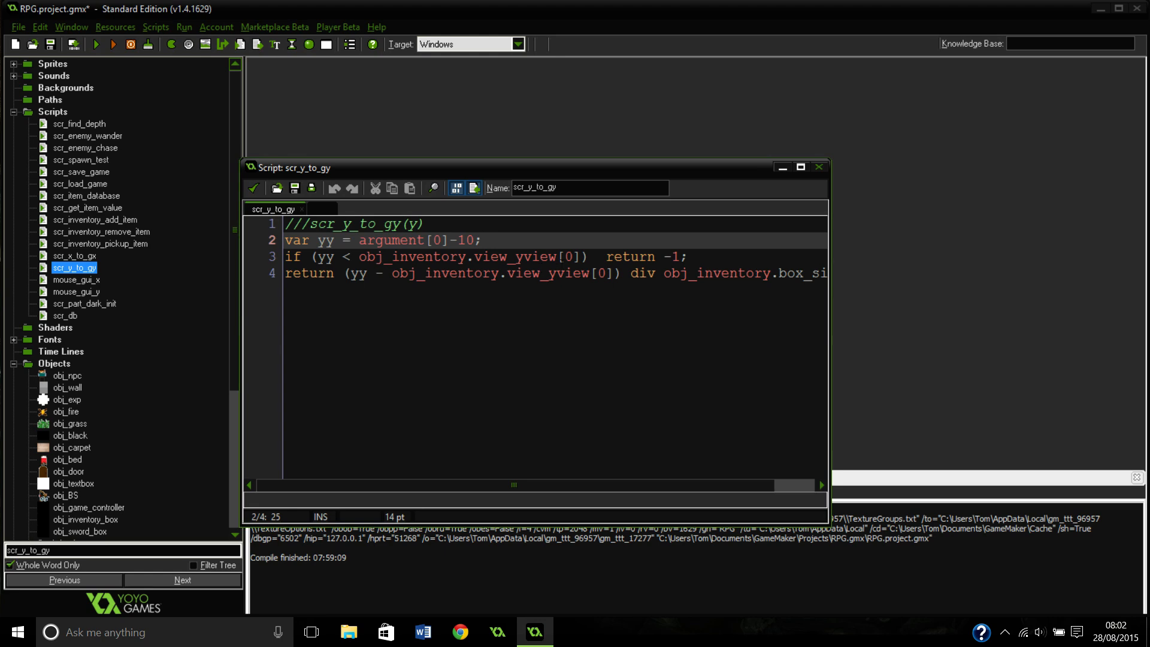
pyautogui.click(572, 257)
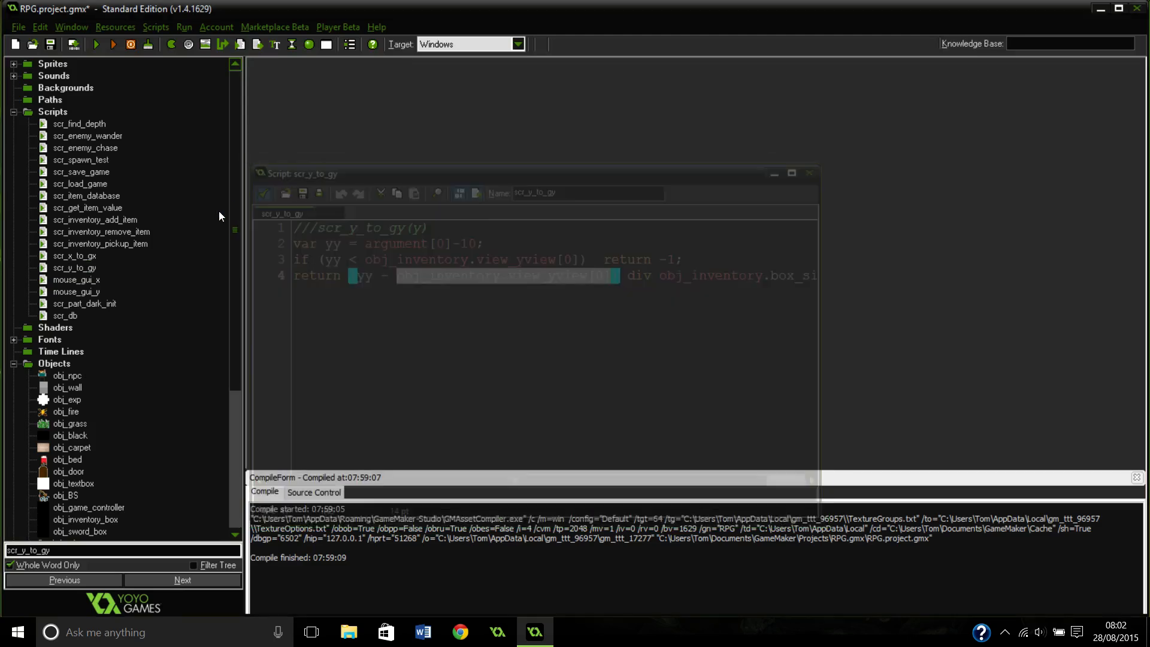
pyautogui.doubleClick(75, 256)
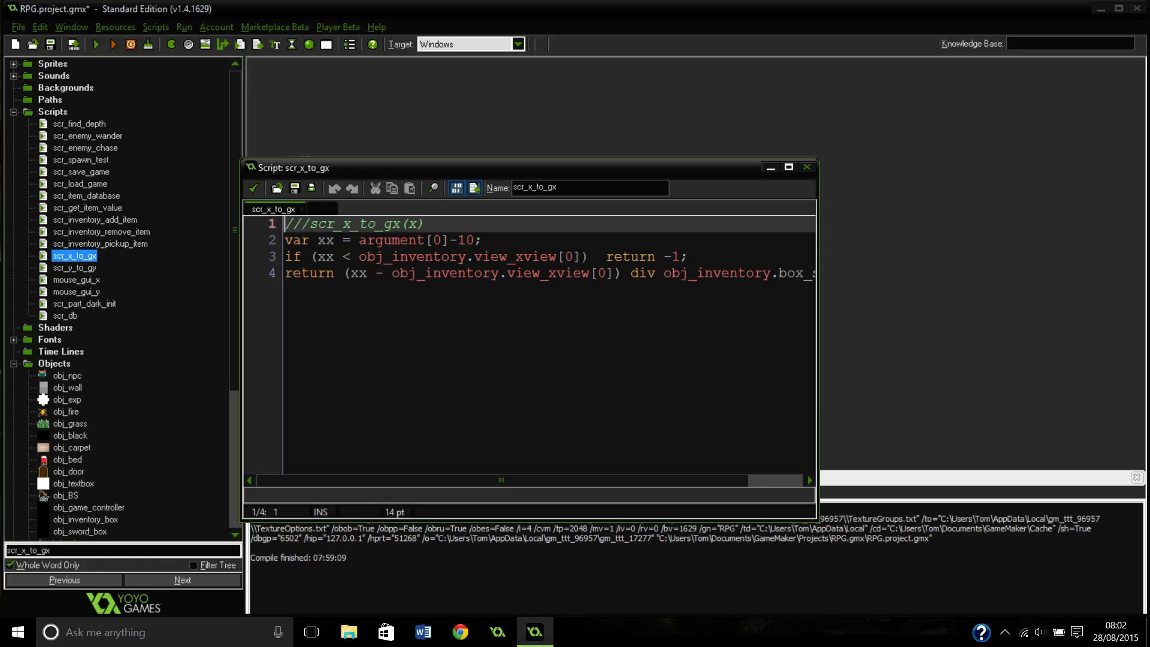
pyautogui.click(519, 256)
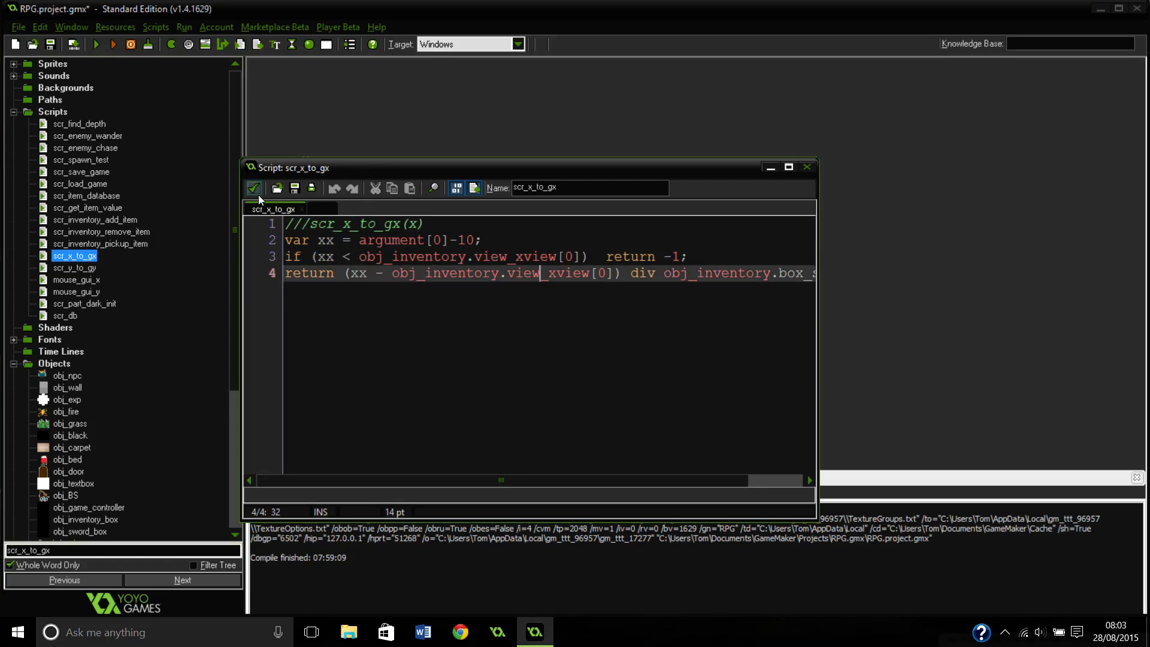
pyautogui.click(807, 166)
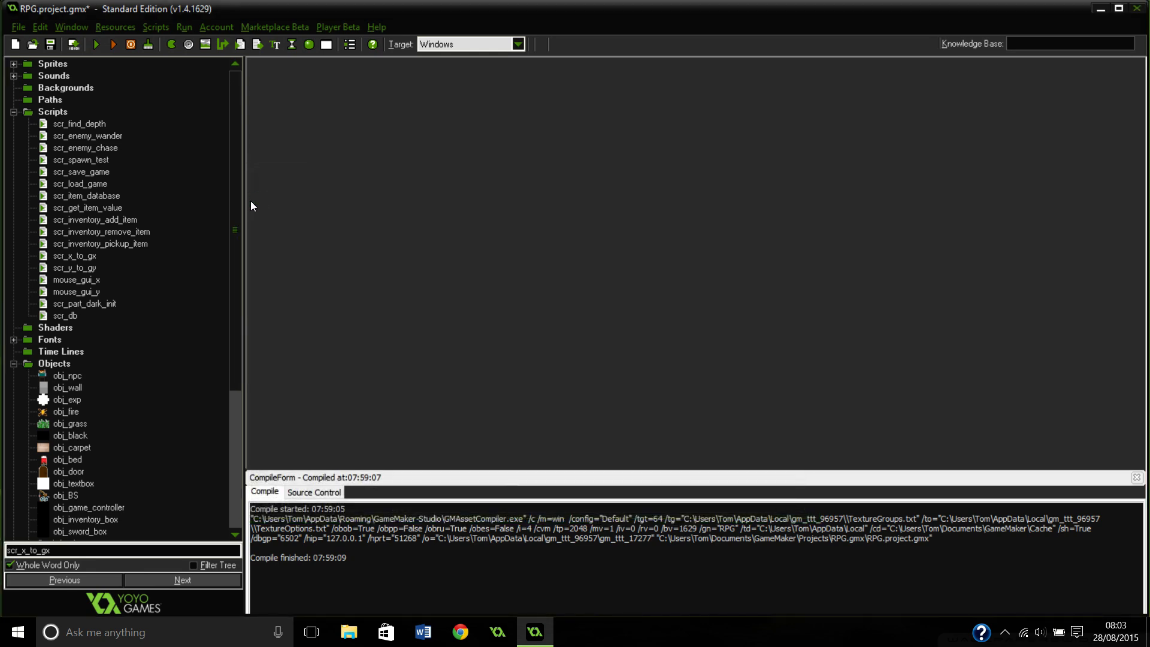
pyautogui.moveTo(248, 268)
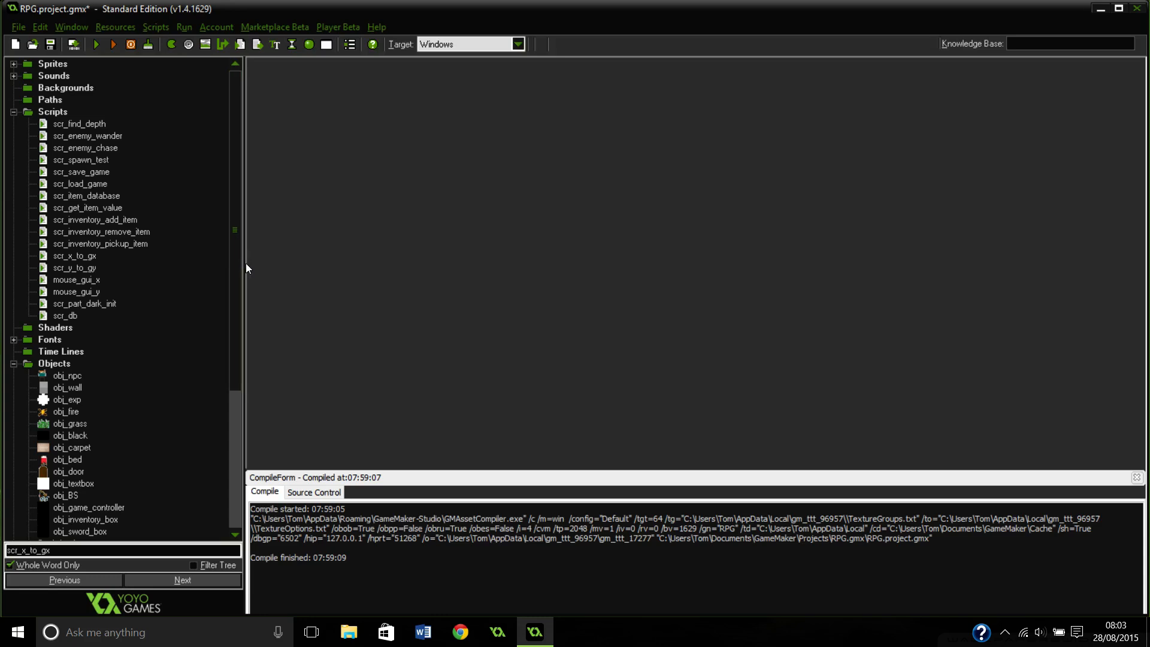
pyautogui.moveTo(237, 284)
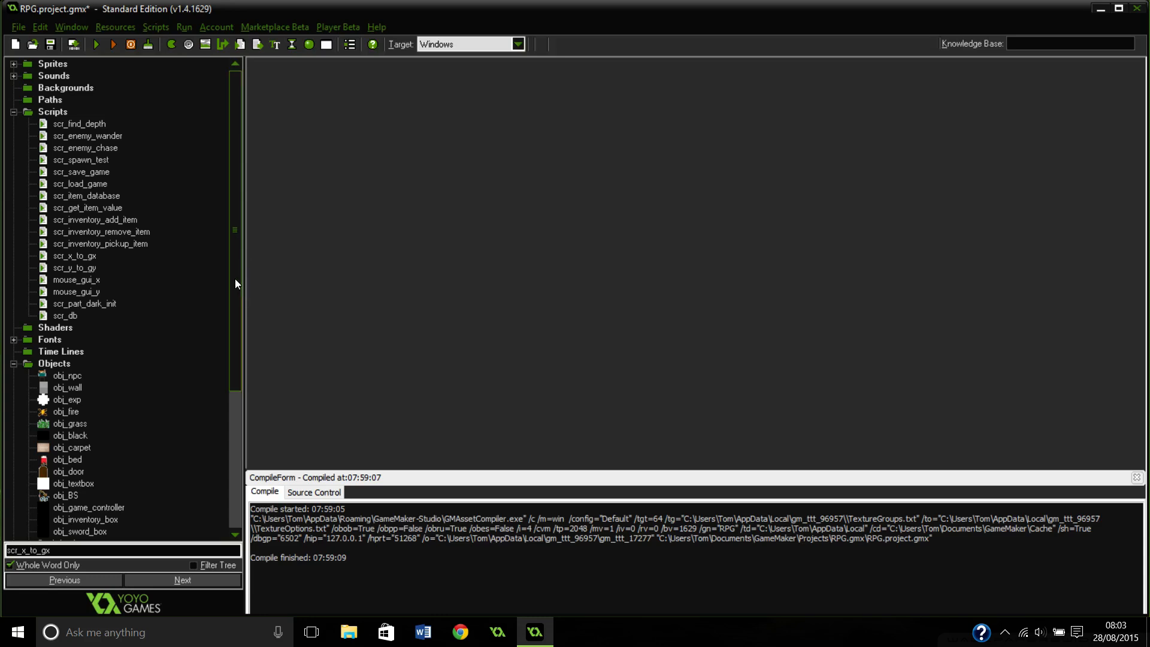
pyautogui.moveTo(263, 248)
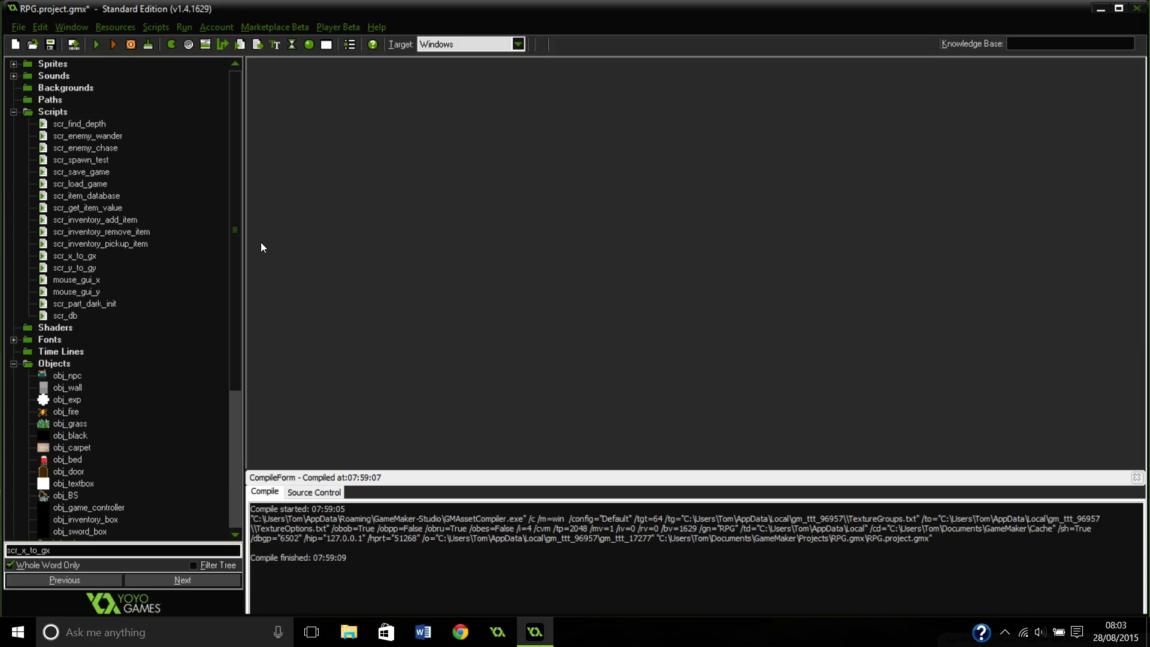
pyautogui.moveTo(243, 150)
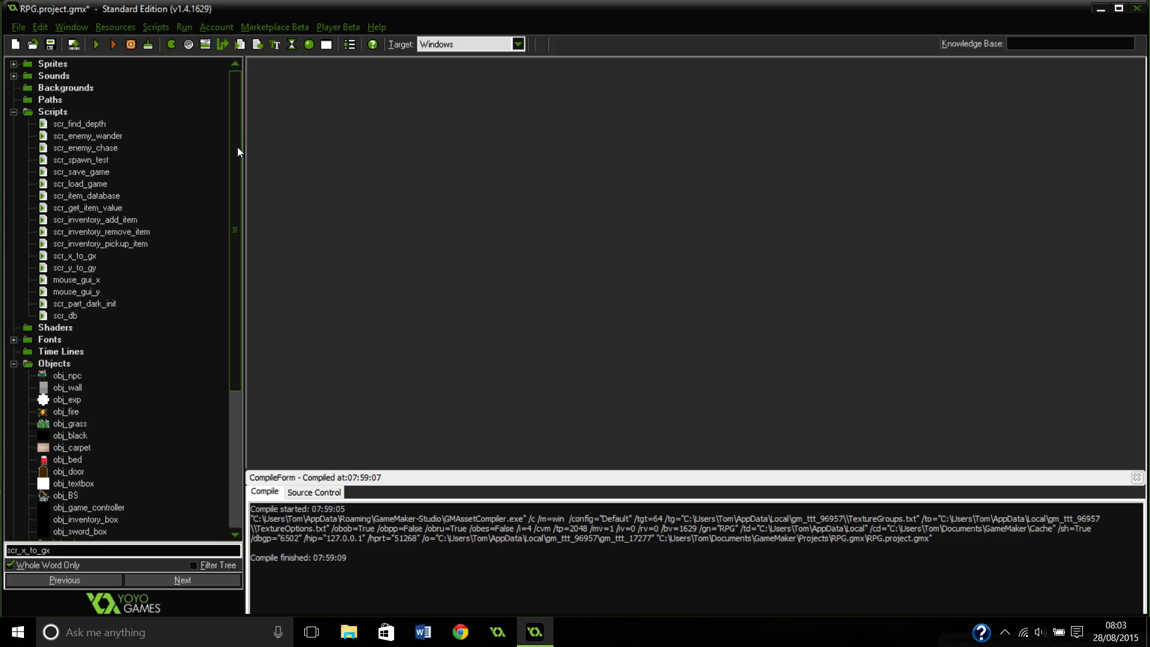
pyautogui.moveTo(236, 109)
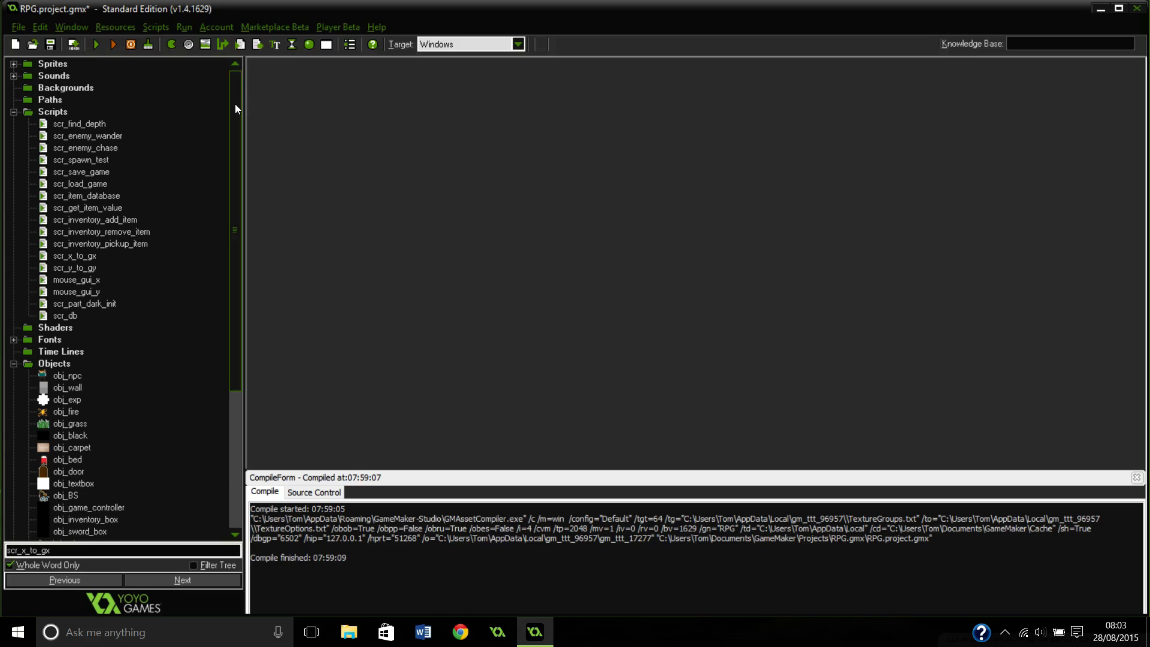
pyautogui.scroll(-3)
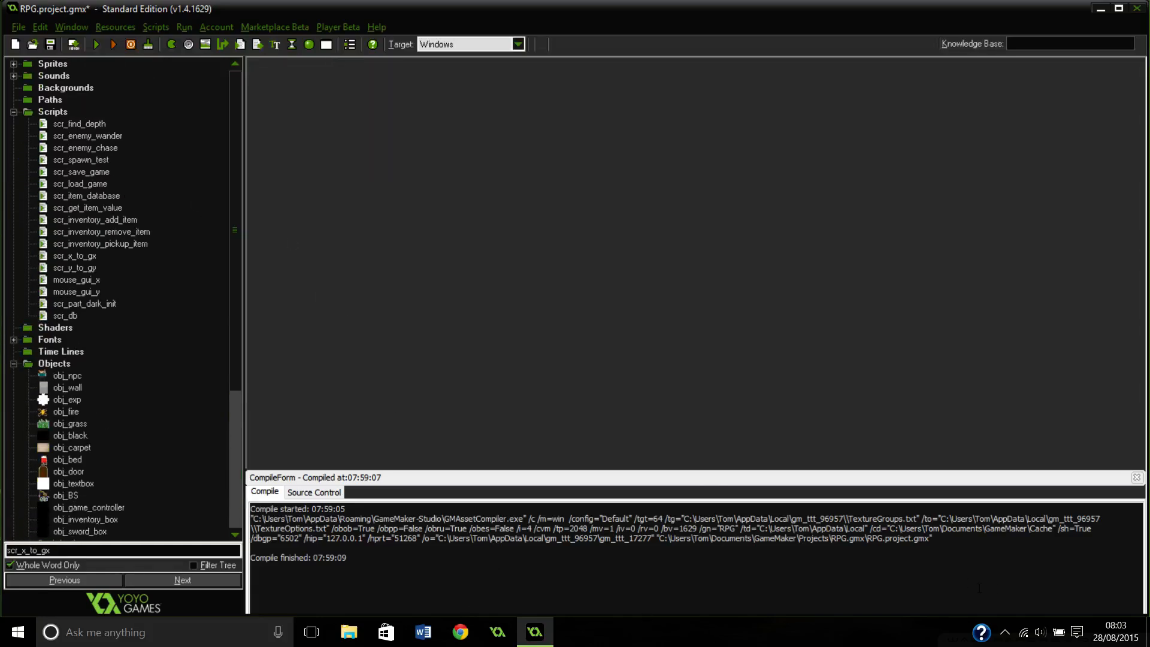
pyautogui.moveTo(710, 485)
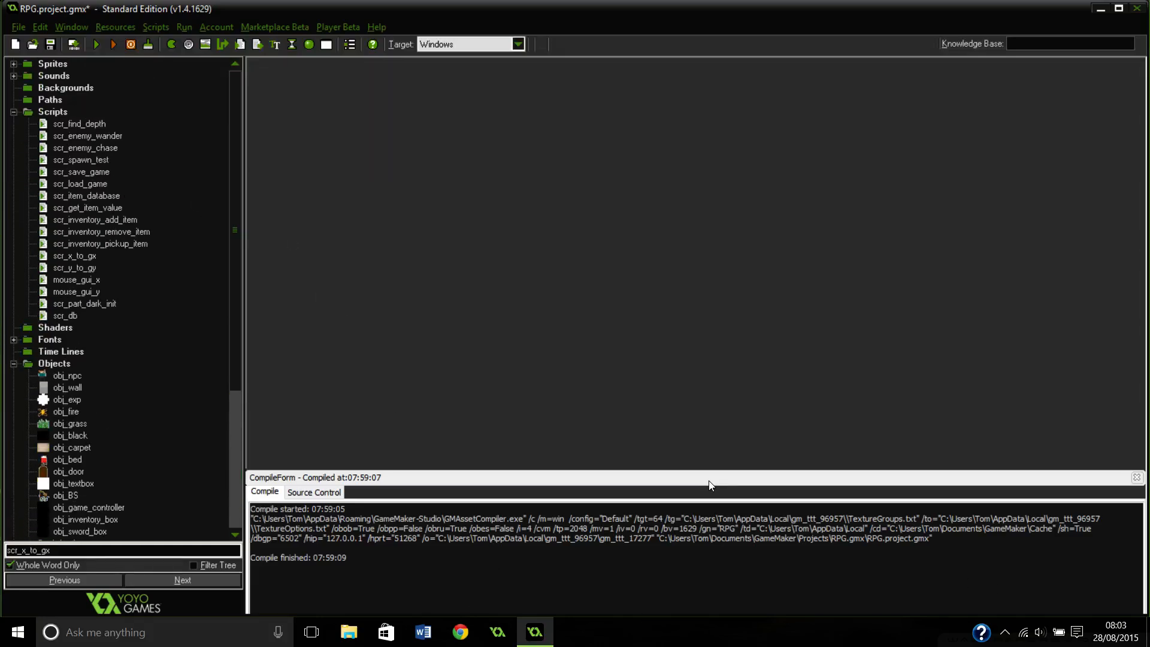